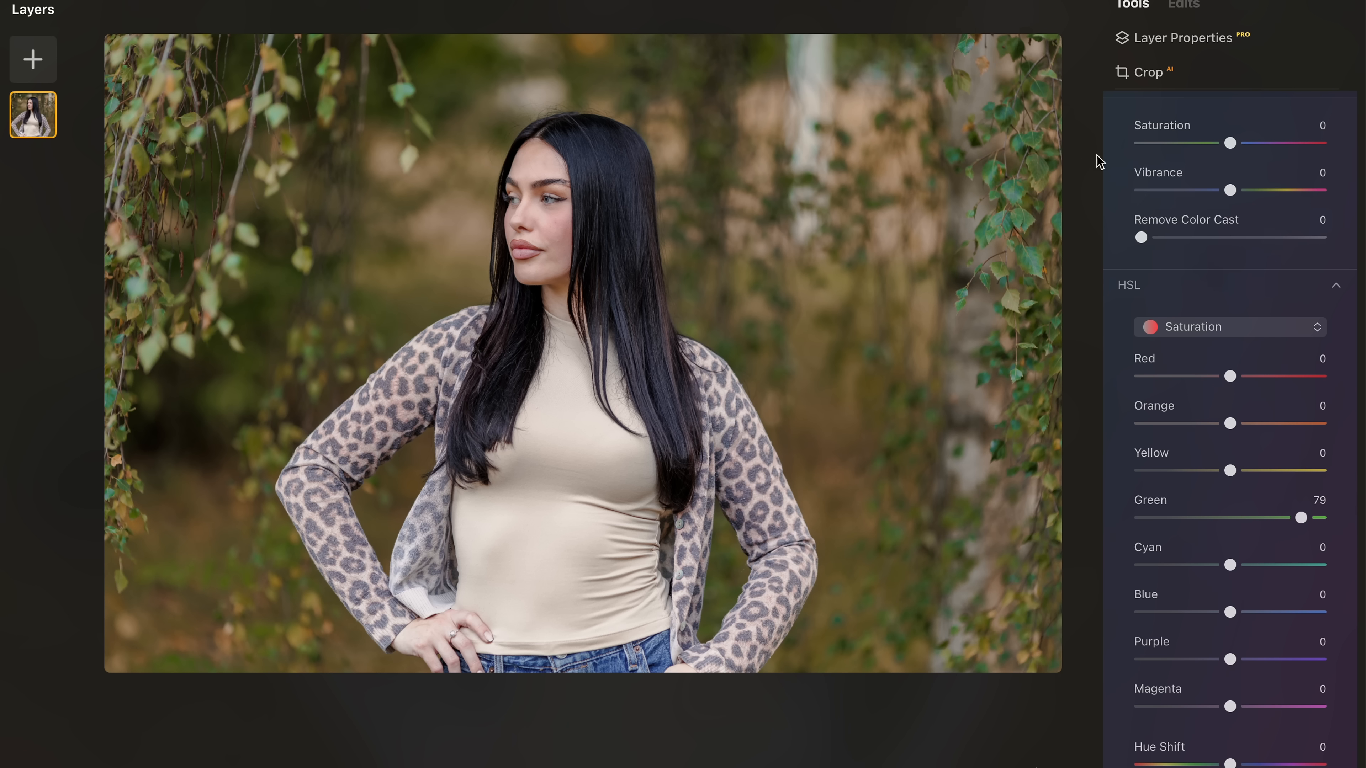
mouse_move(1303, 517)
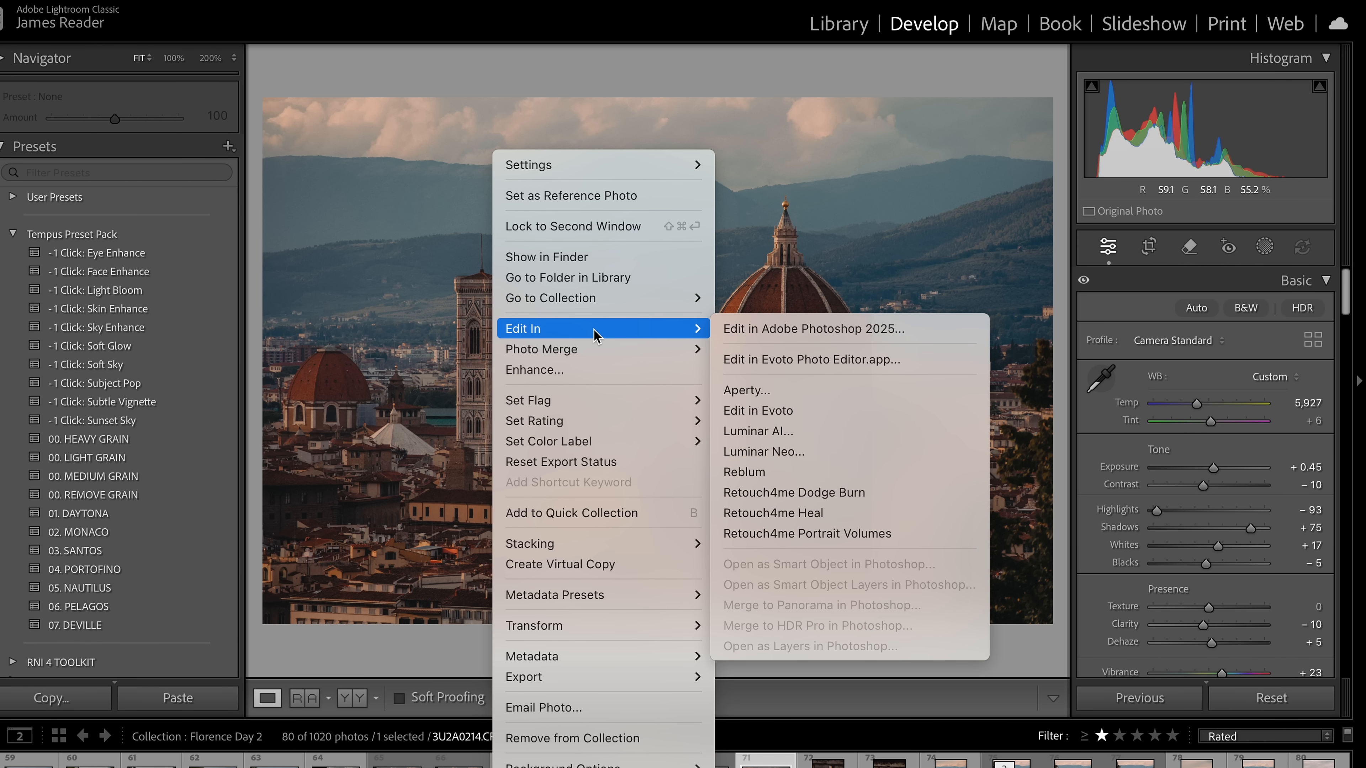
mouse_move(794, 451)
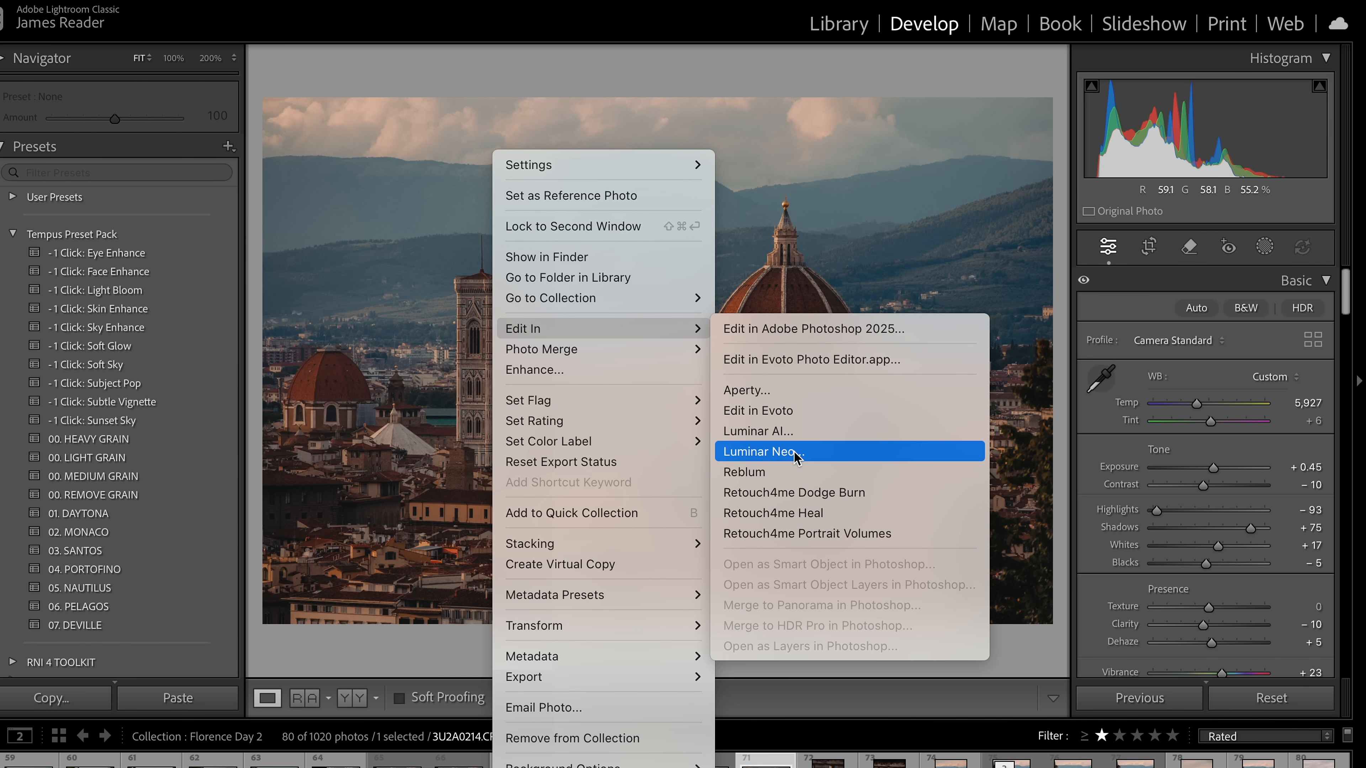
Send the Florence cityscape photo from Lightroom Classic to Luminar Neo via Edit In.
left_click(761, 451)
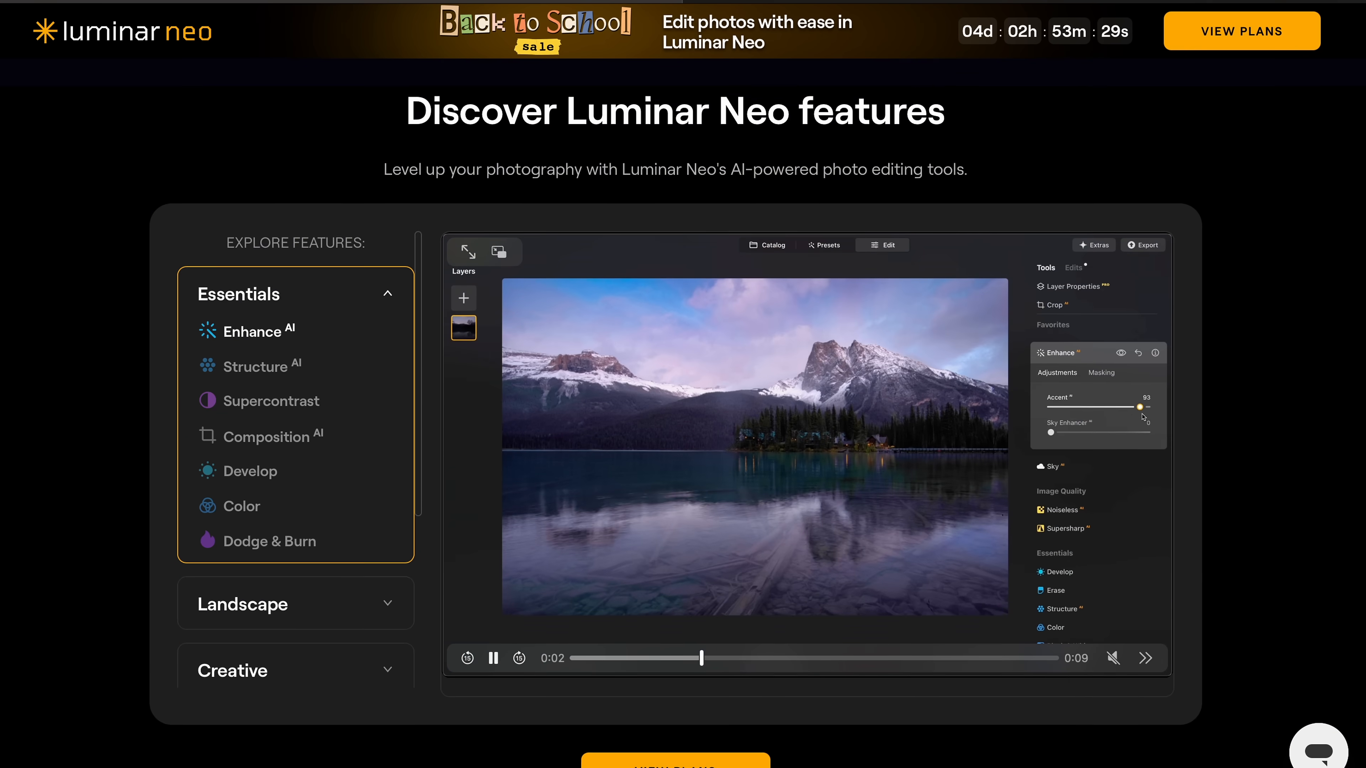
Scroll the Luminar Neo website down to the Discover Luminar Neo features showcase.
scroll("down", 3)
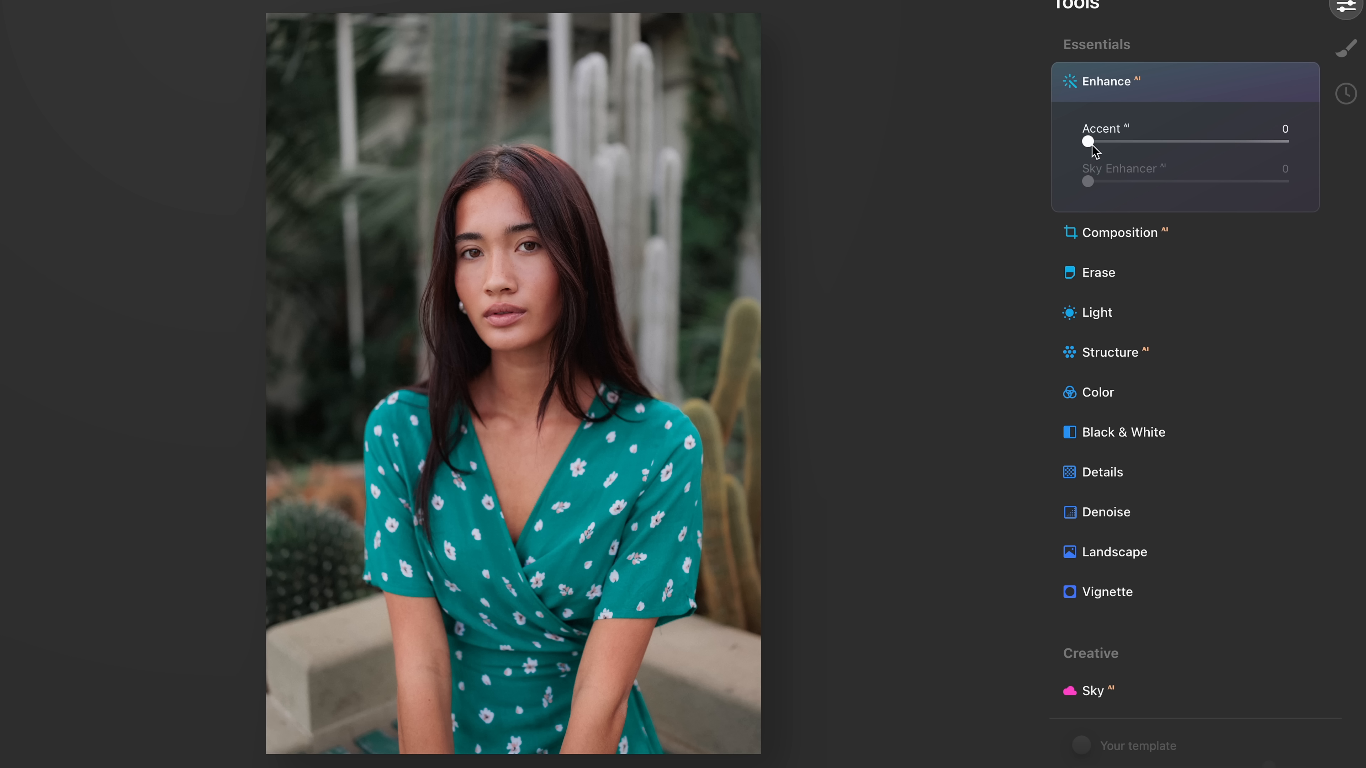
In Face AI's Eyes section, set the Iris colour to Grey.
scroll("down", 3)
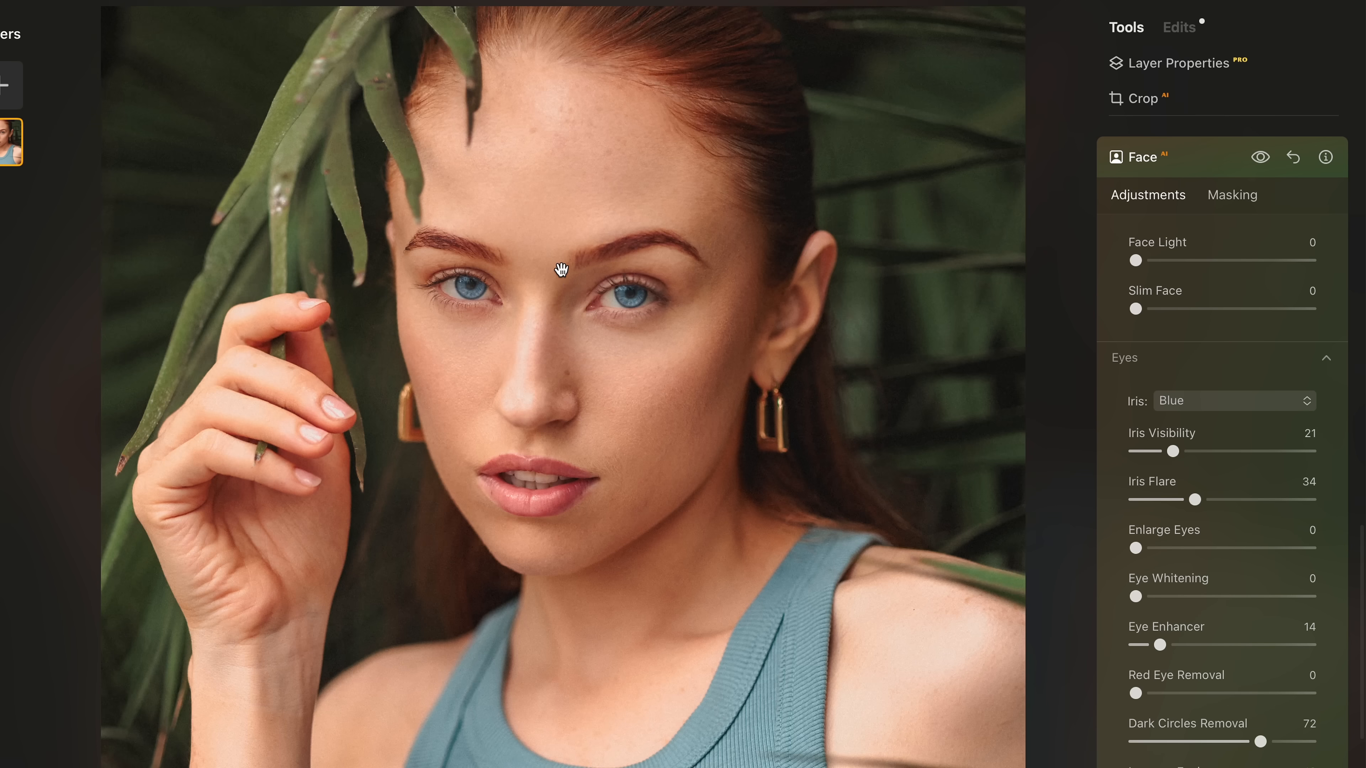
left_click(1232, 400)
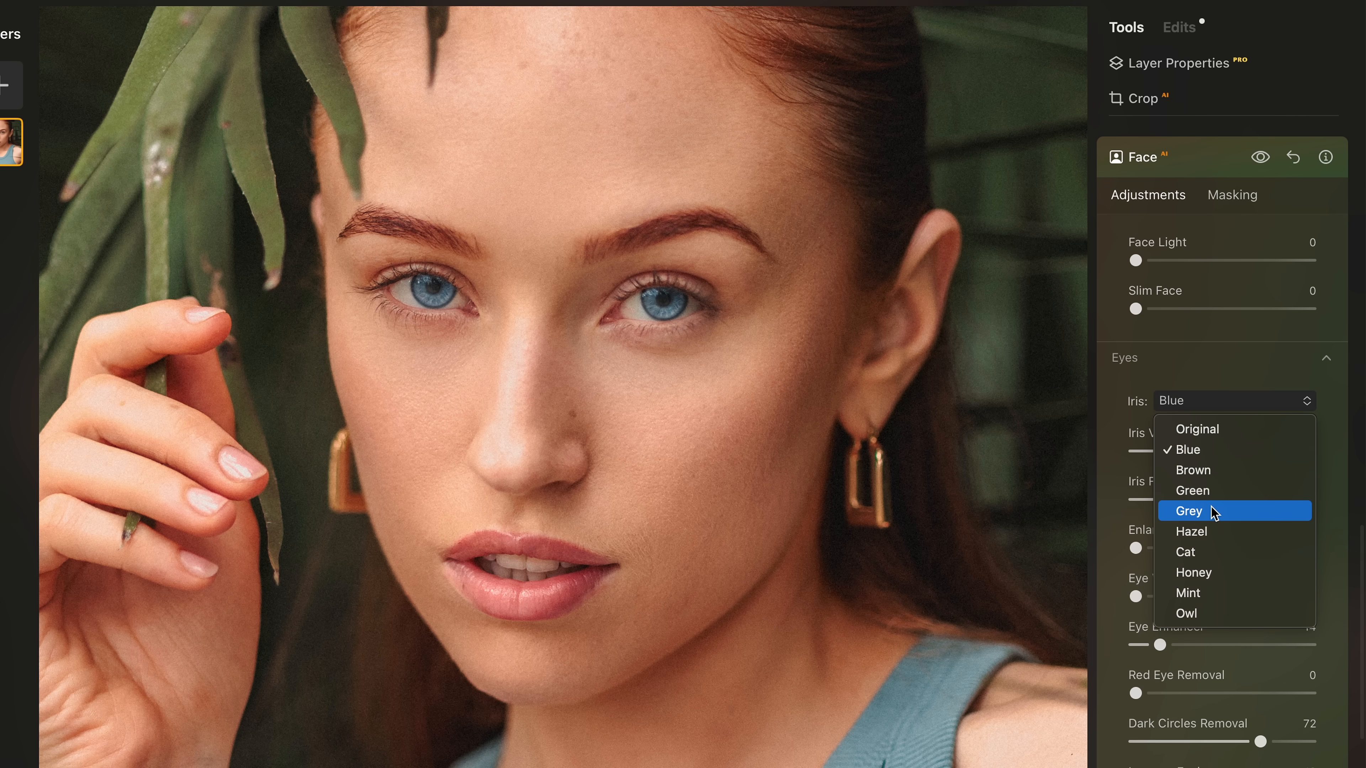
left_click(1188, 511)
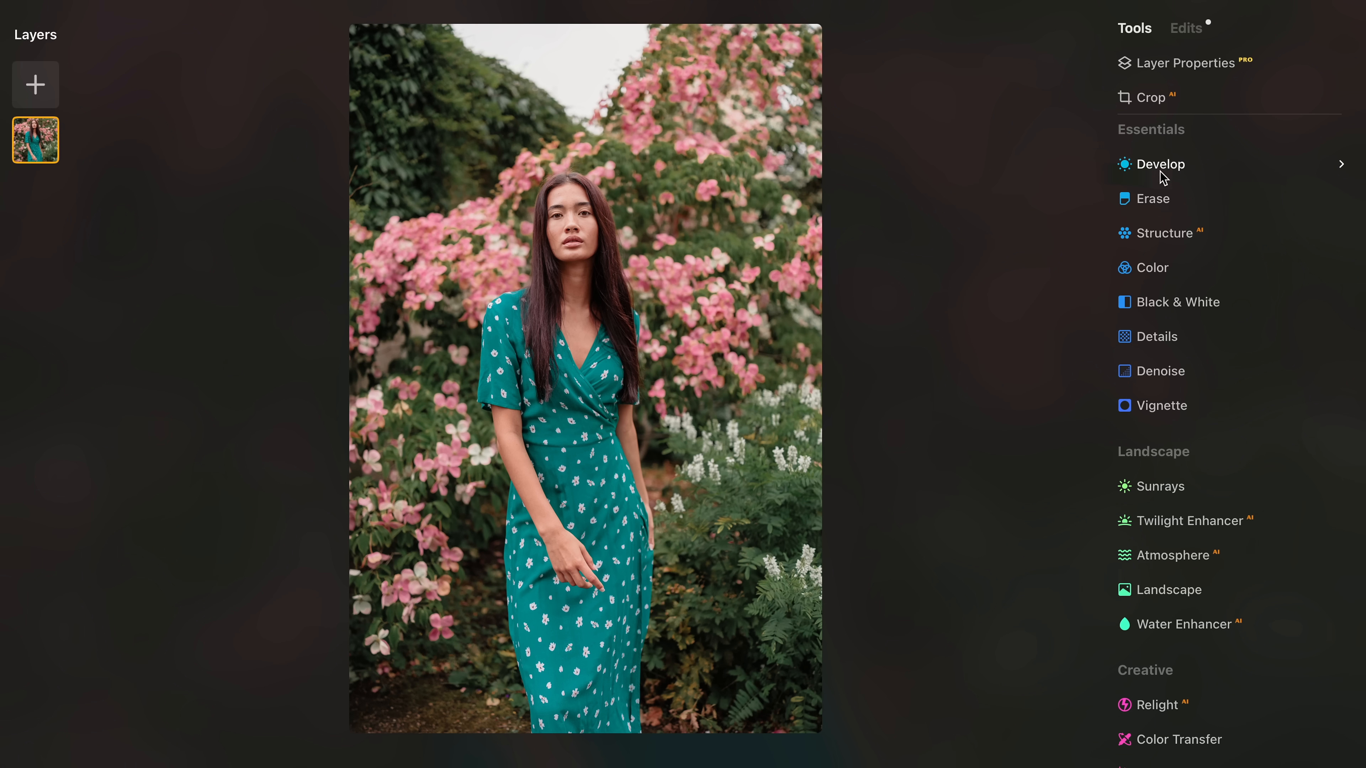
Adjust the Colosseum portrait in Develop: Shadows, Whites, Blacks, Curves, then Temperature and Tint.
left_click(1161, 163)
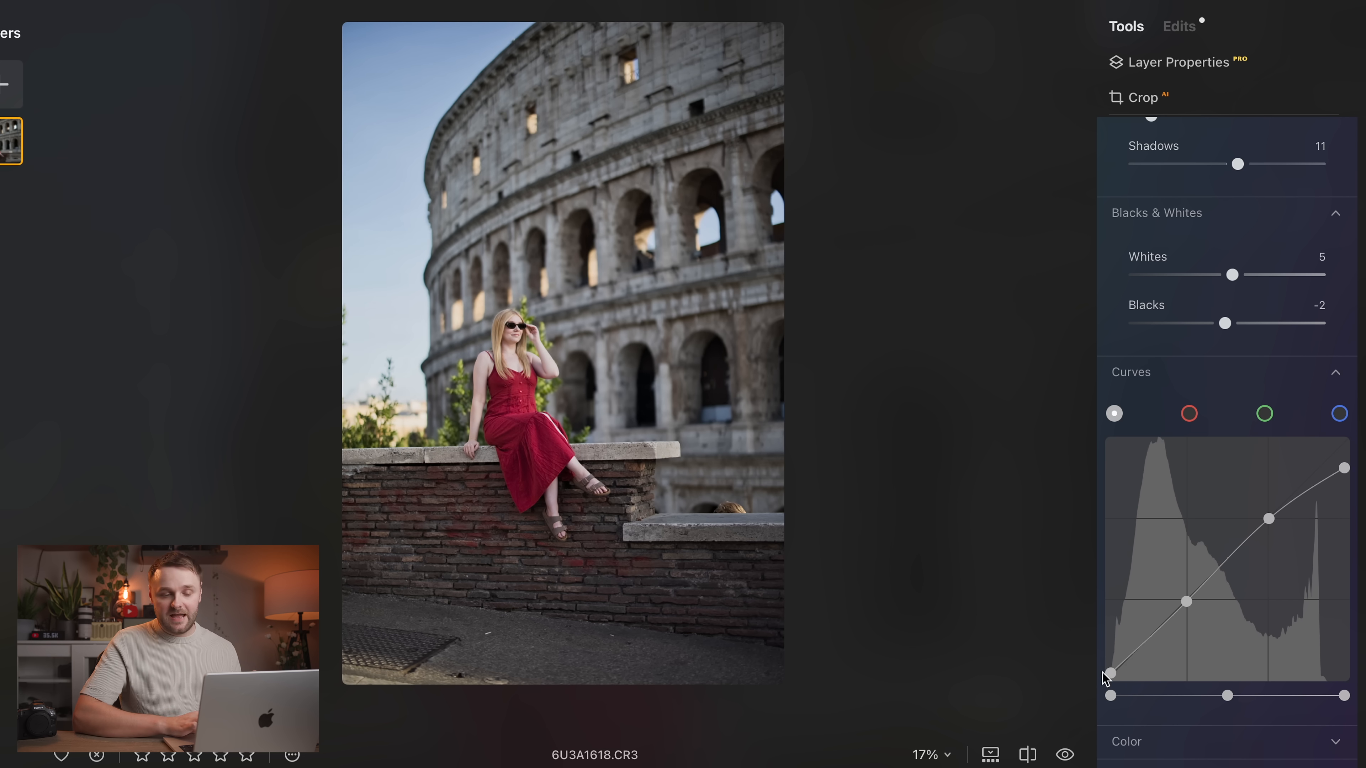
scroll("down", 3)
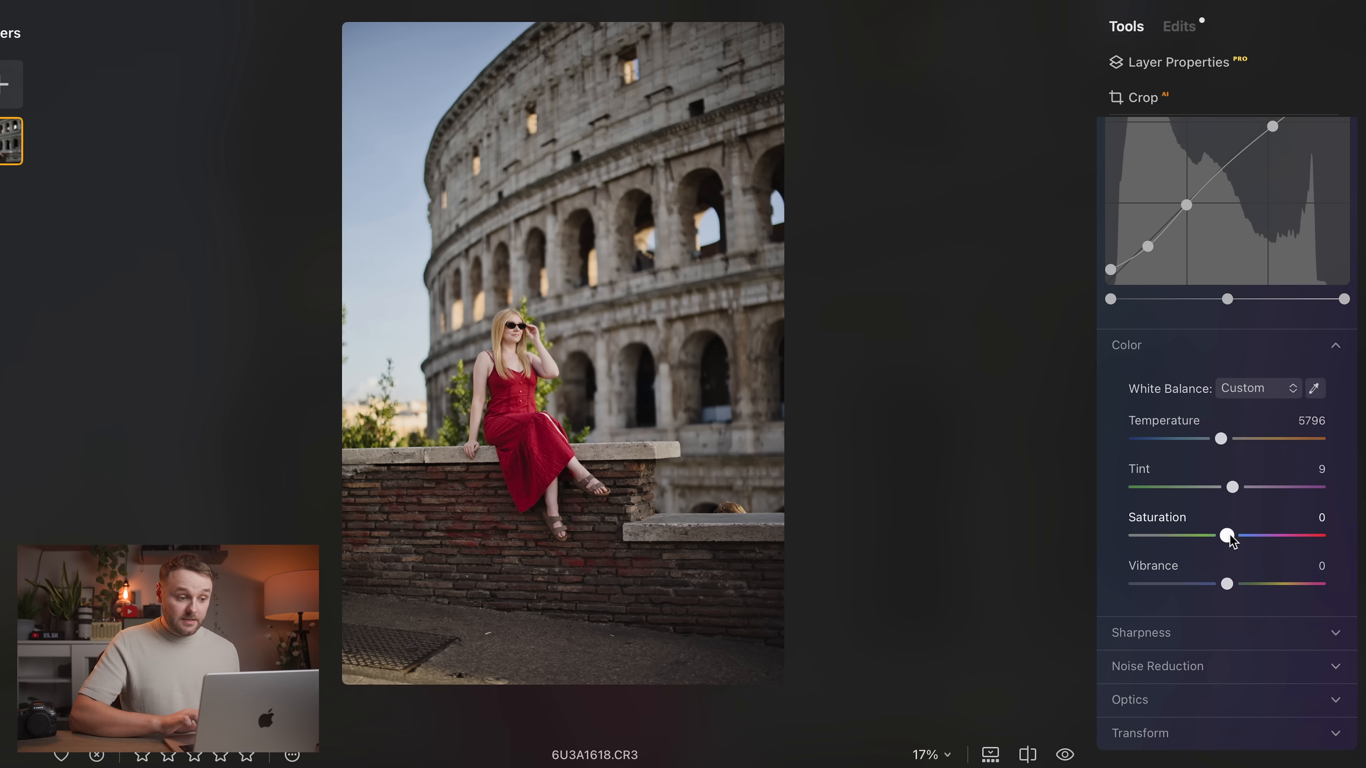
scroll("down", 3)
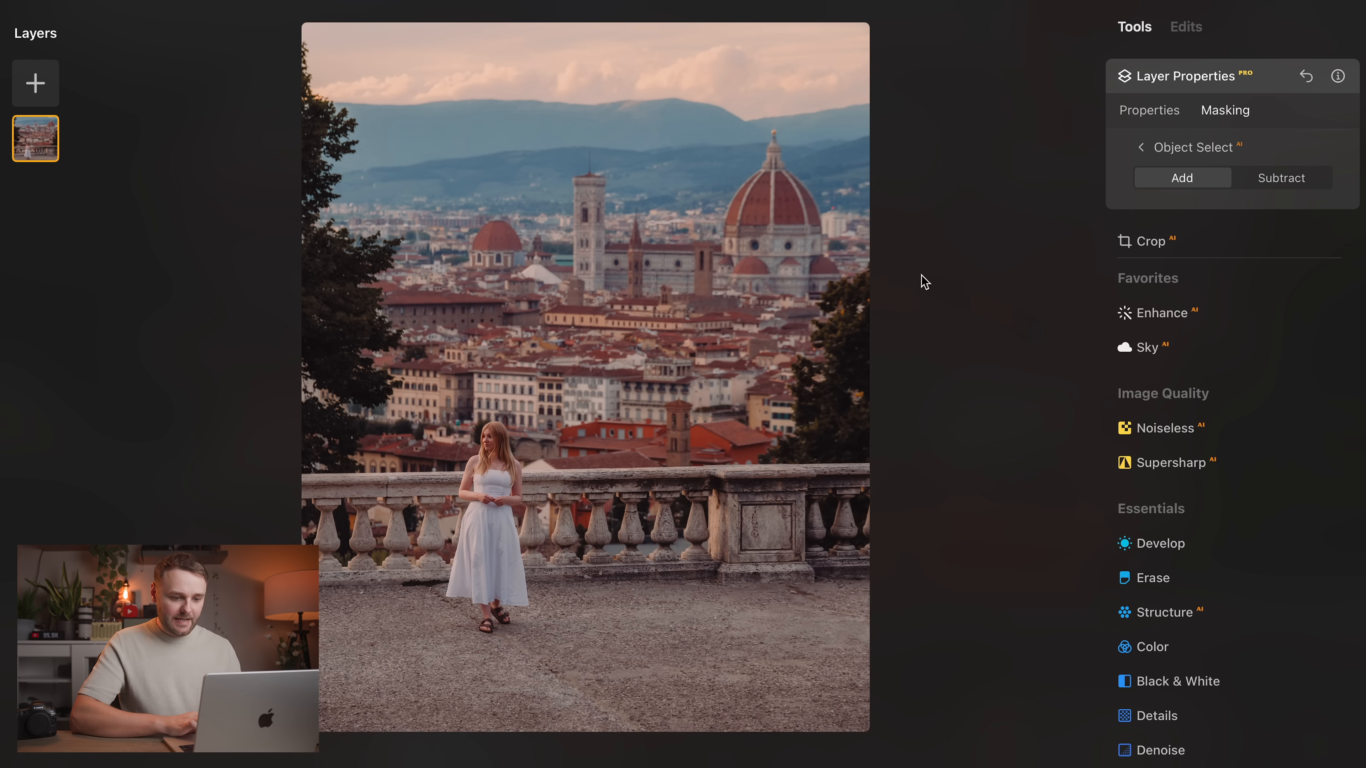
Mask with Object Select, then raise Enhance AI's Sky Enhancer to 100 on the Florence rooftops.
left_click(589, 225)
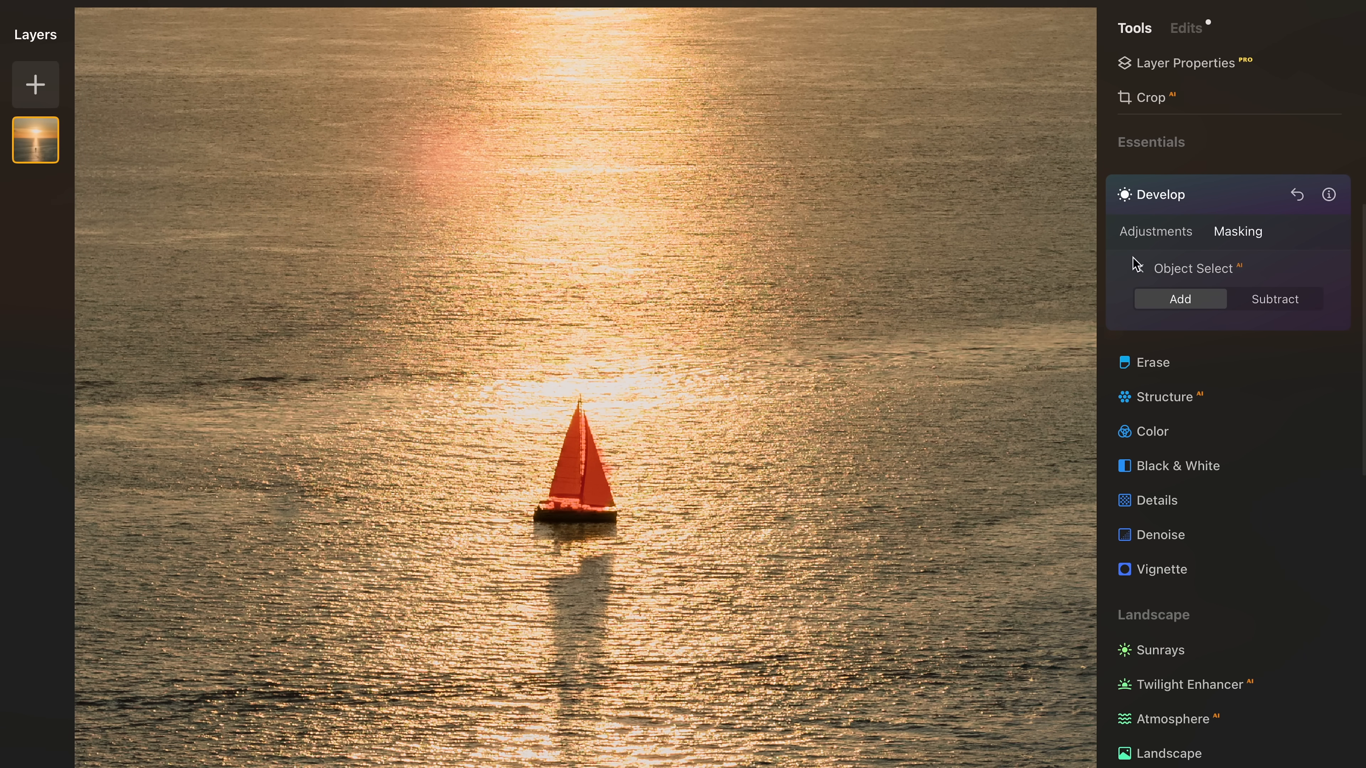
left_click(1155, 231)
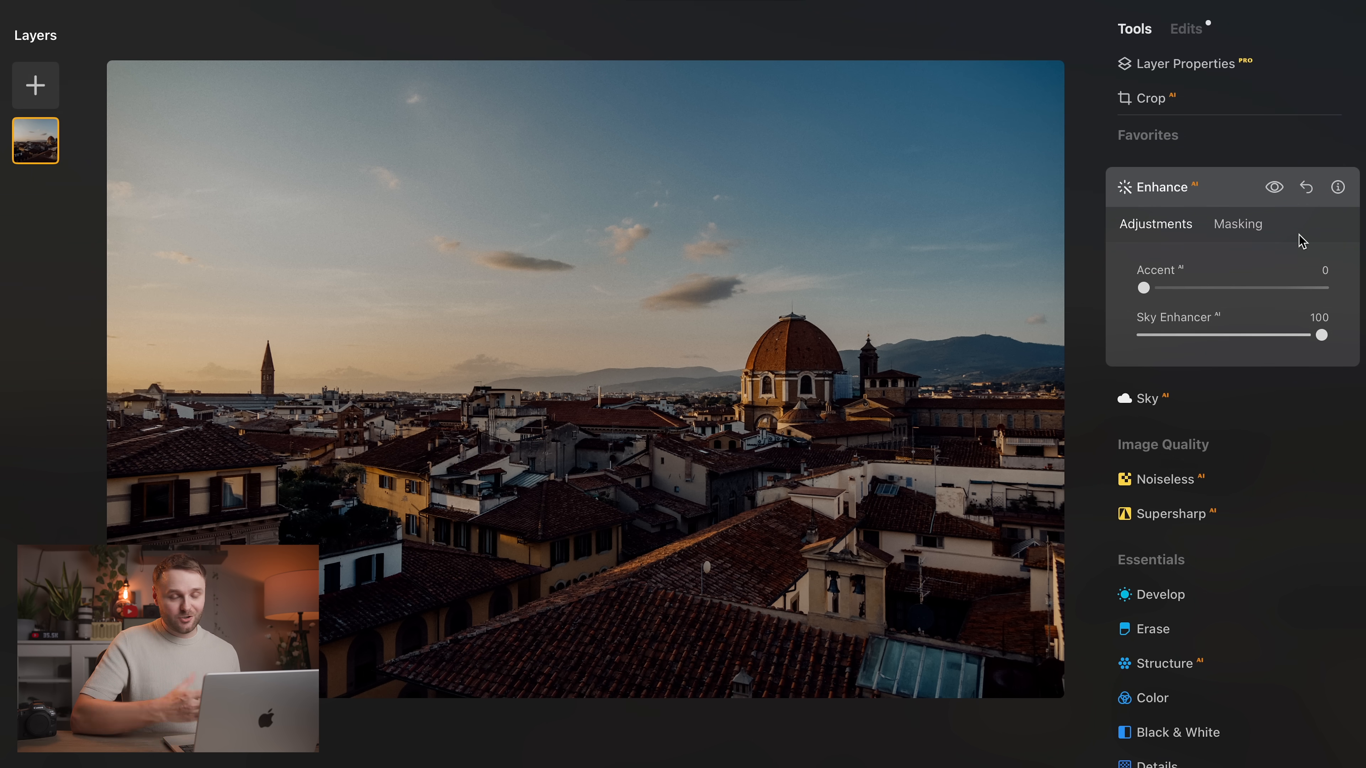
Raise Enhance AI Accent to 28 on the Florence panorama and toggle it for before/after.
left_click(1273, 187)
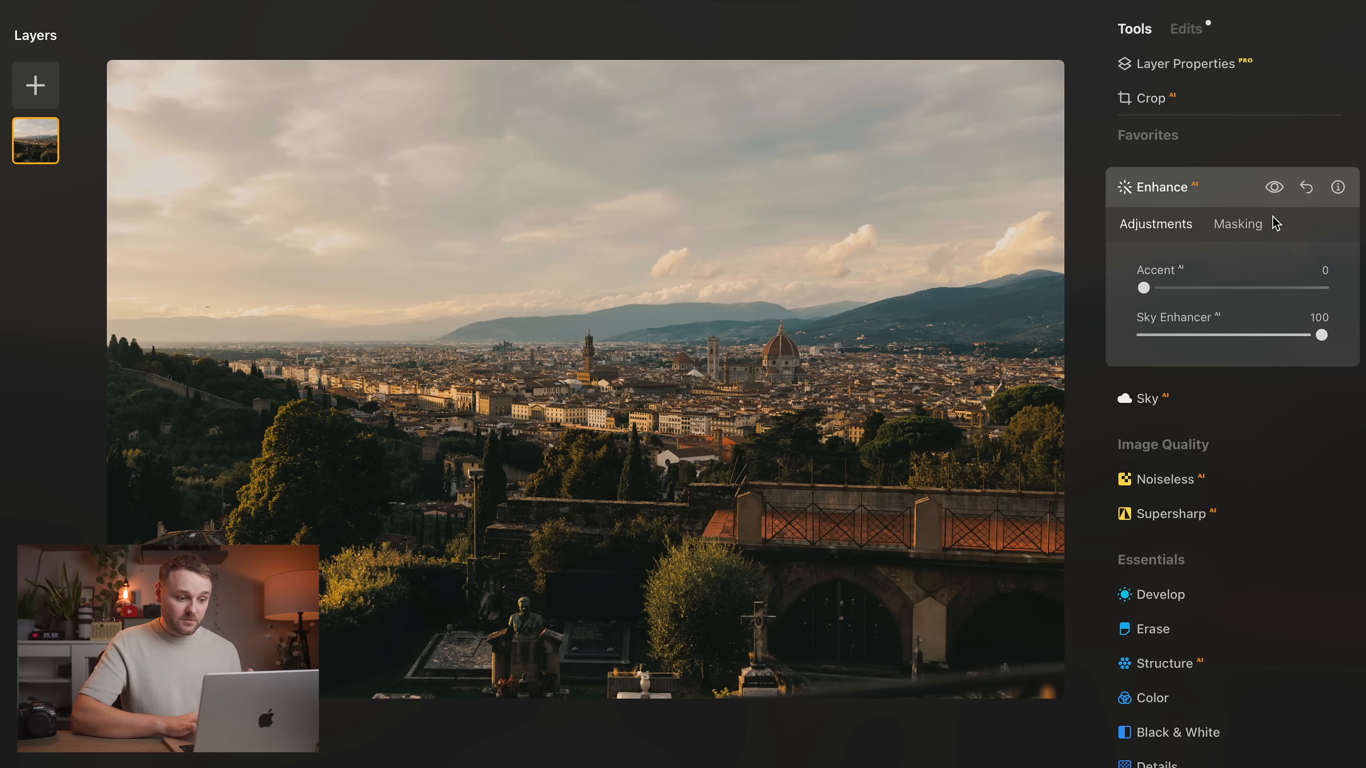
left_click(1274, 186)
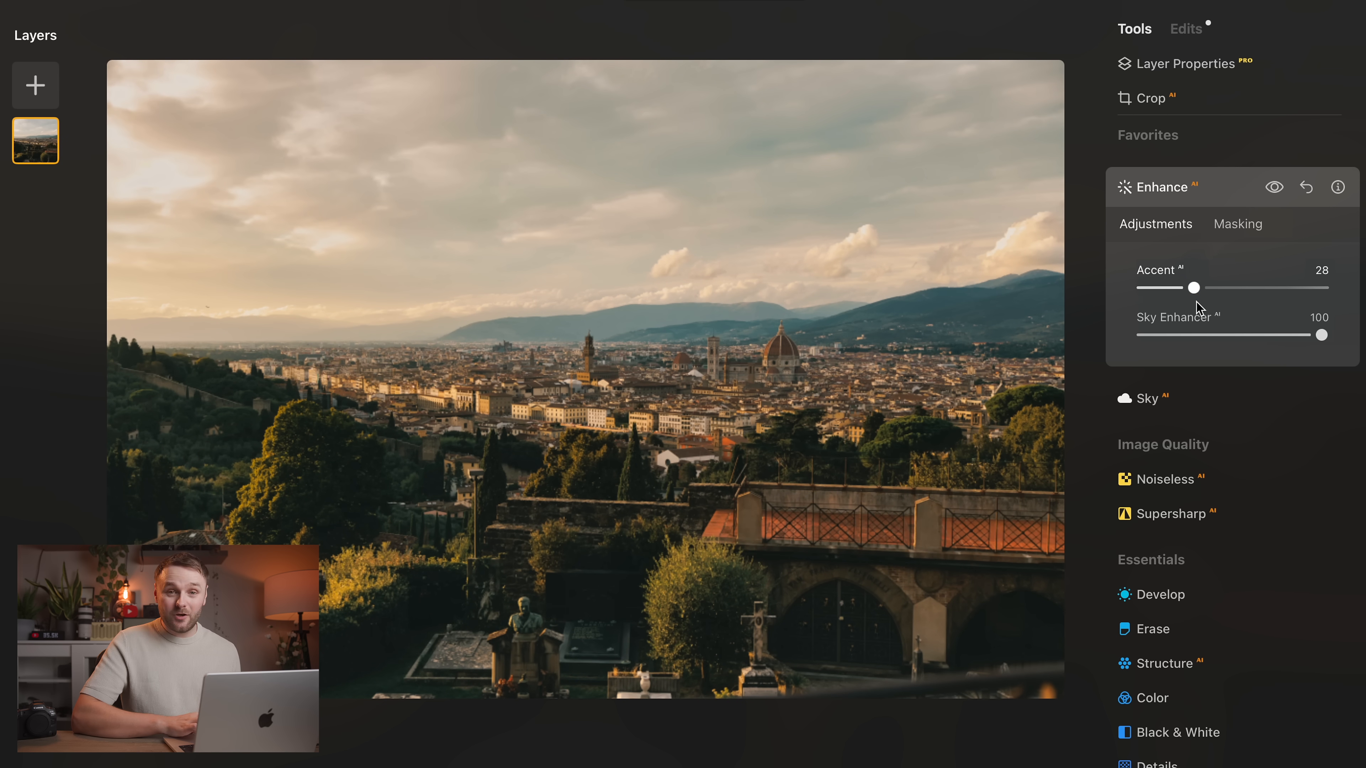
left_click(1273, 187)
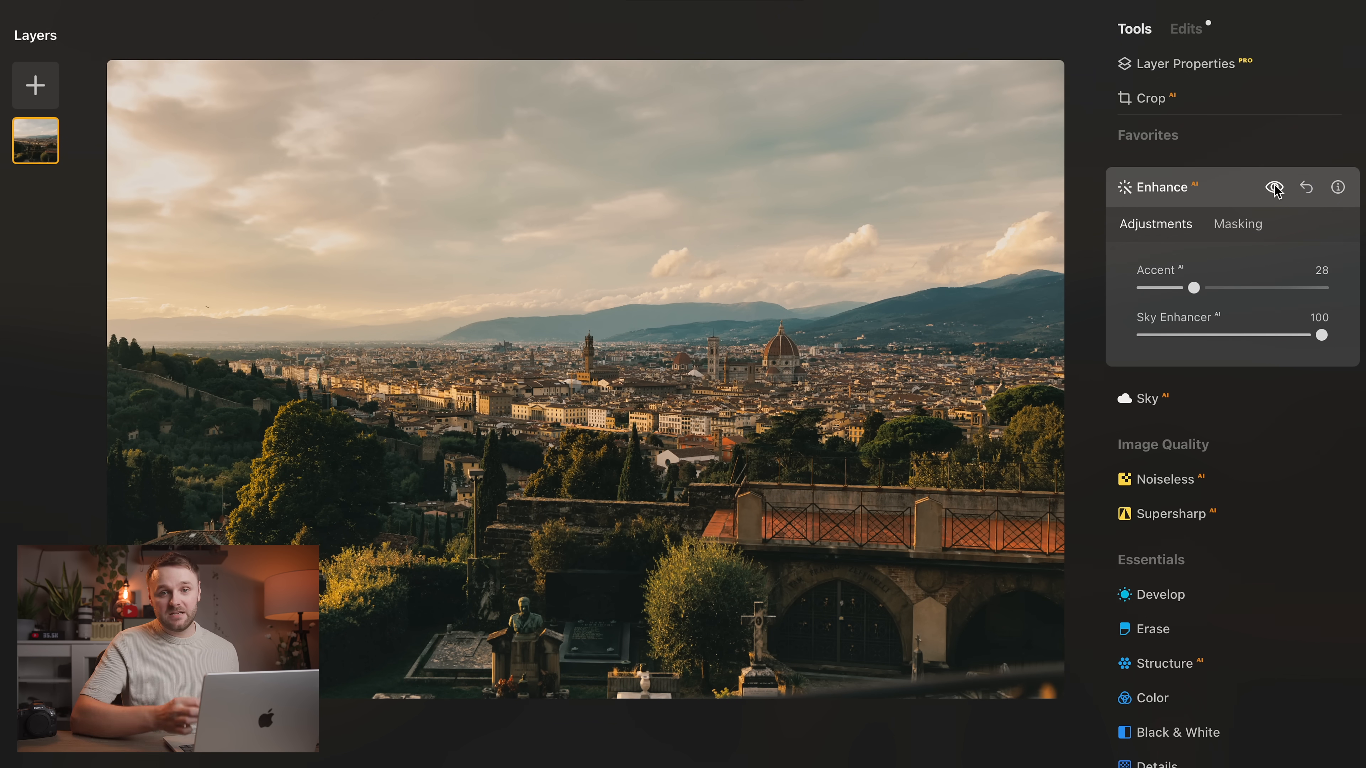
left_click(1273, 186)
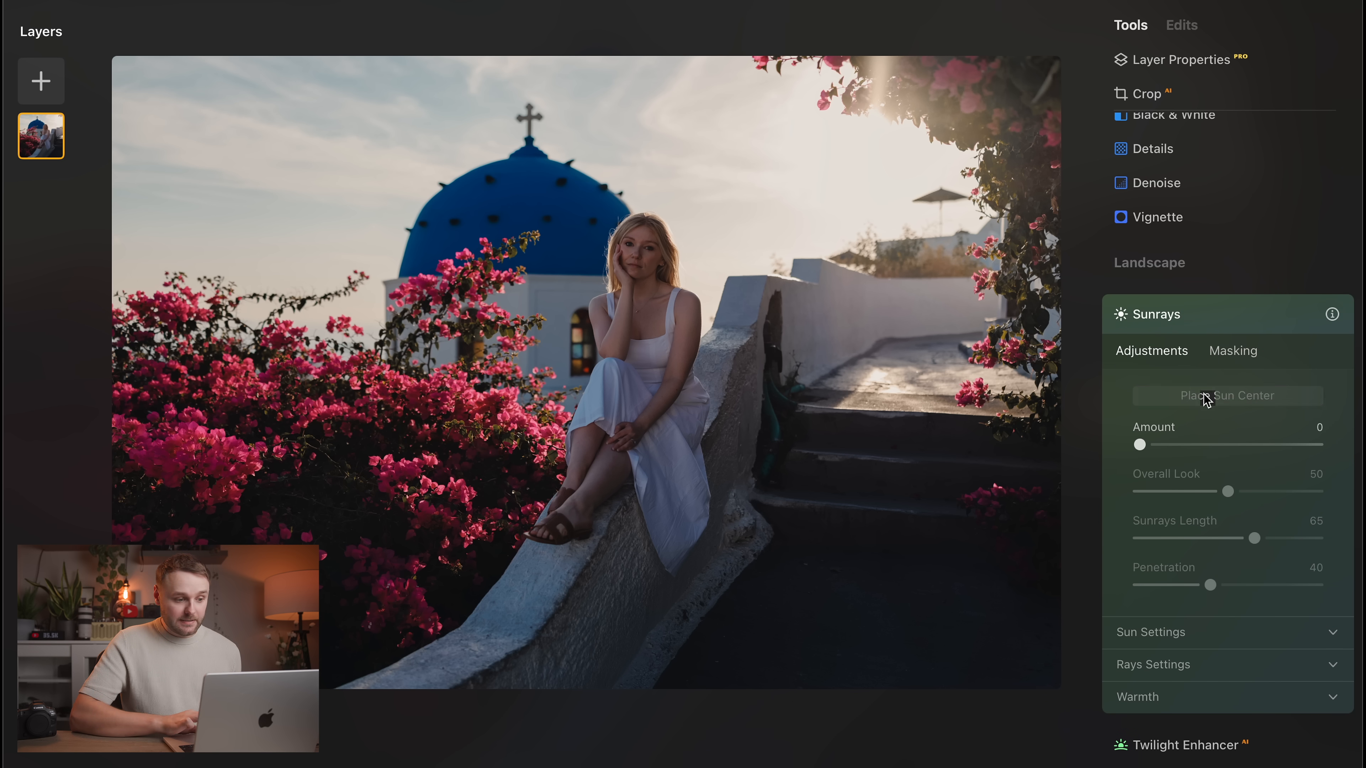
Place a sun centre at upper right, Amount 20, and tune Length, Penetration, Rays and Warmth.
left_click(1226, 396)
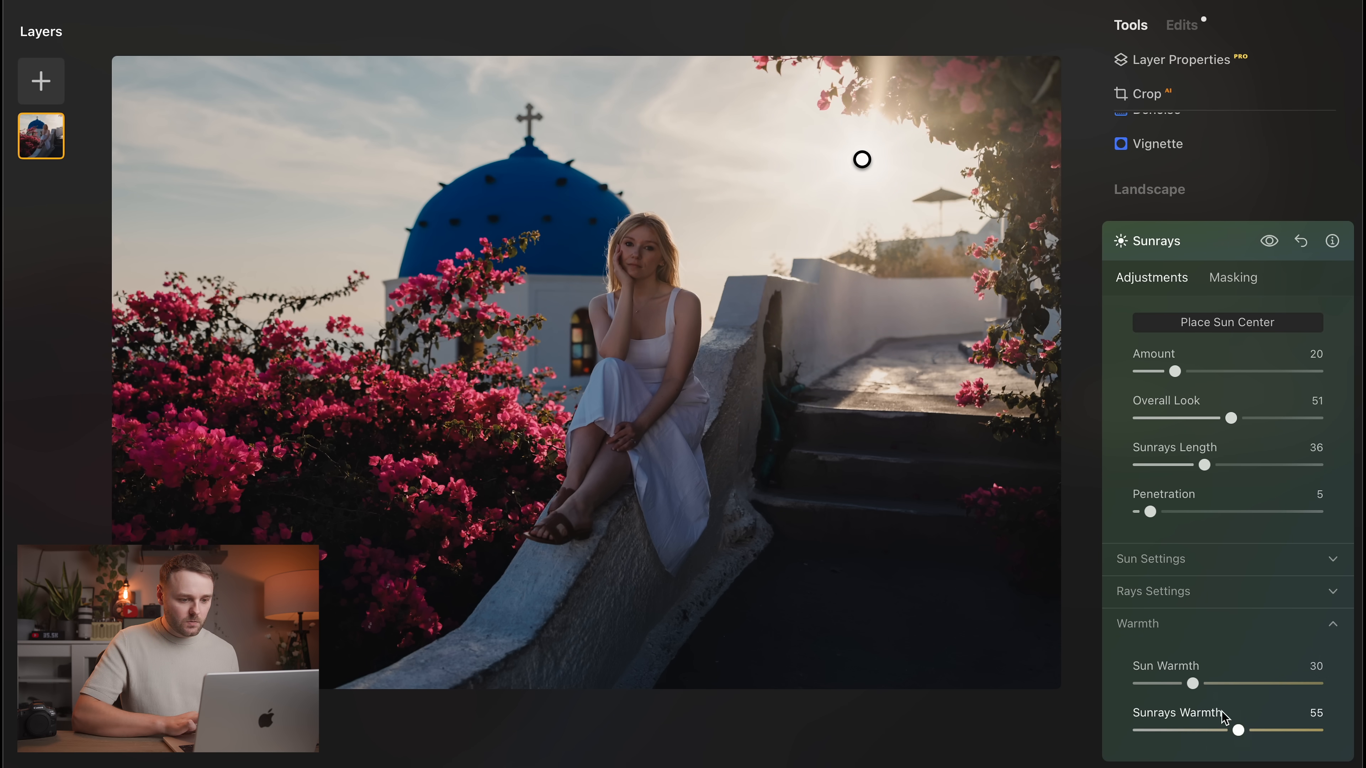
left_click(1153, 590)
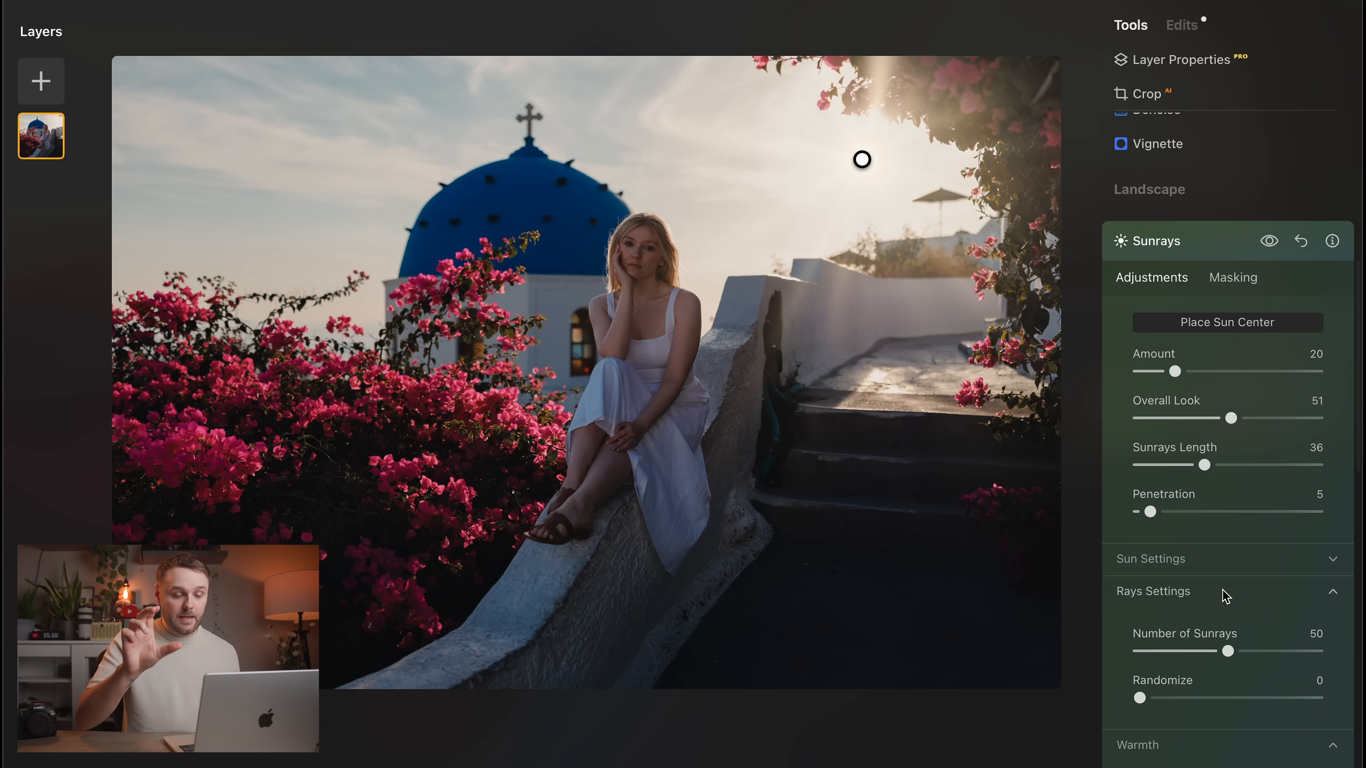
scroll("down", 3)
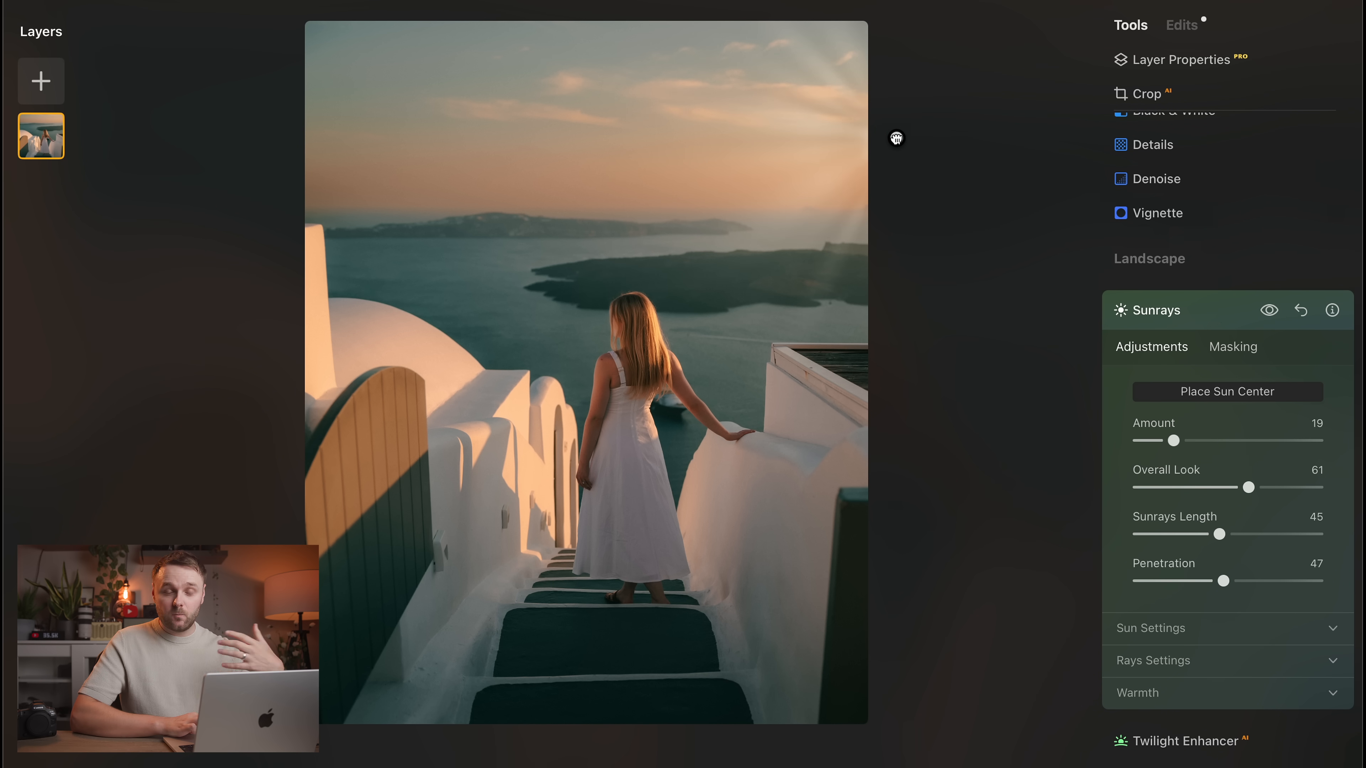
left_click(1270, 311)
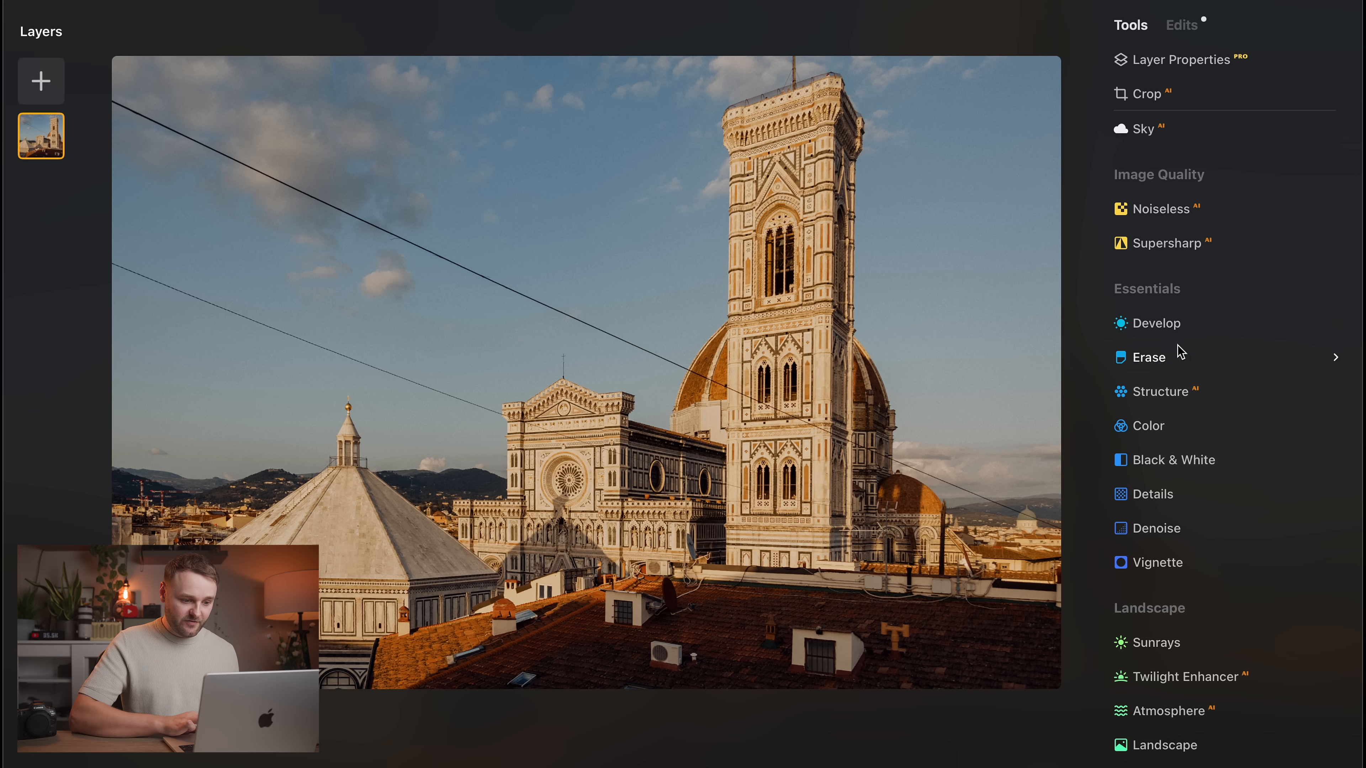
Erase the cathedral's power lines with Remove Powerlines, brushing away leftover wire bits.
left_click(1149, 357)
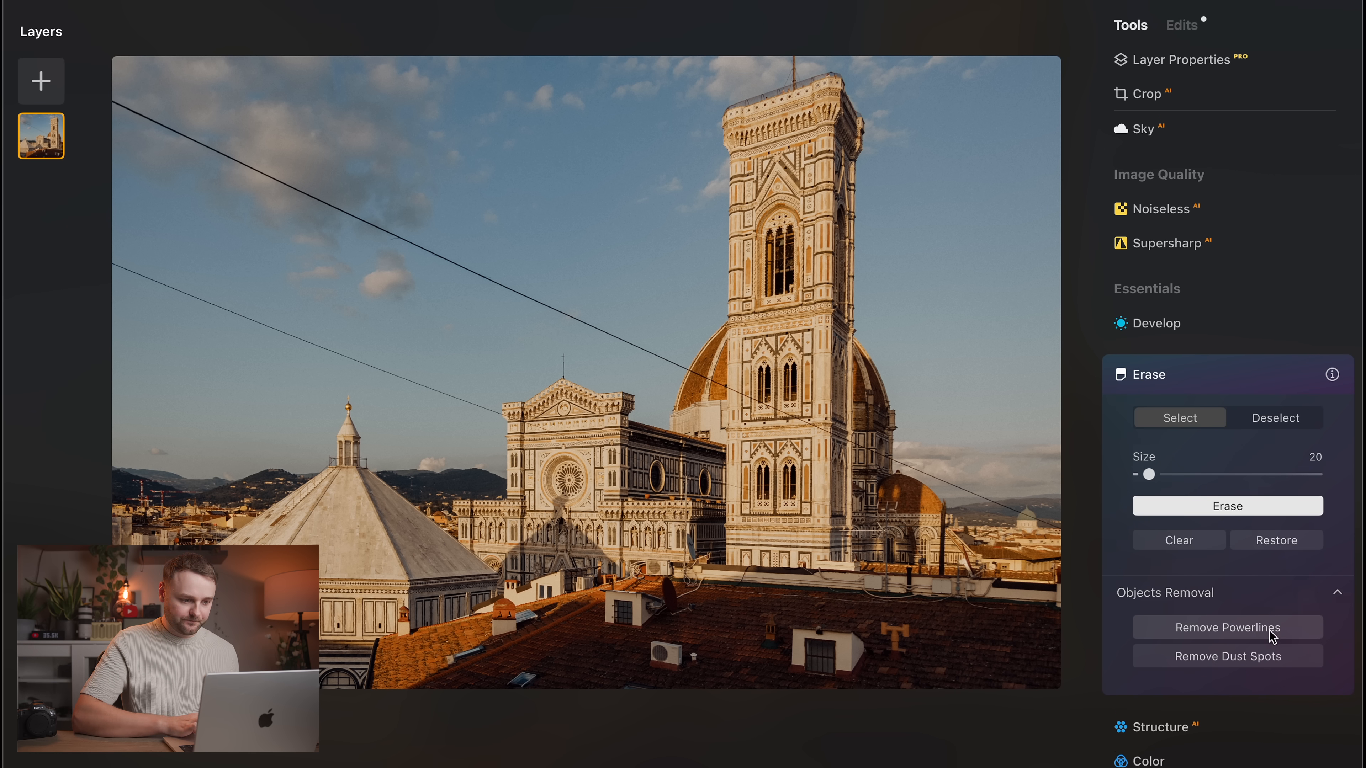
mouse_move(1136, 592)
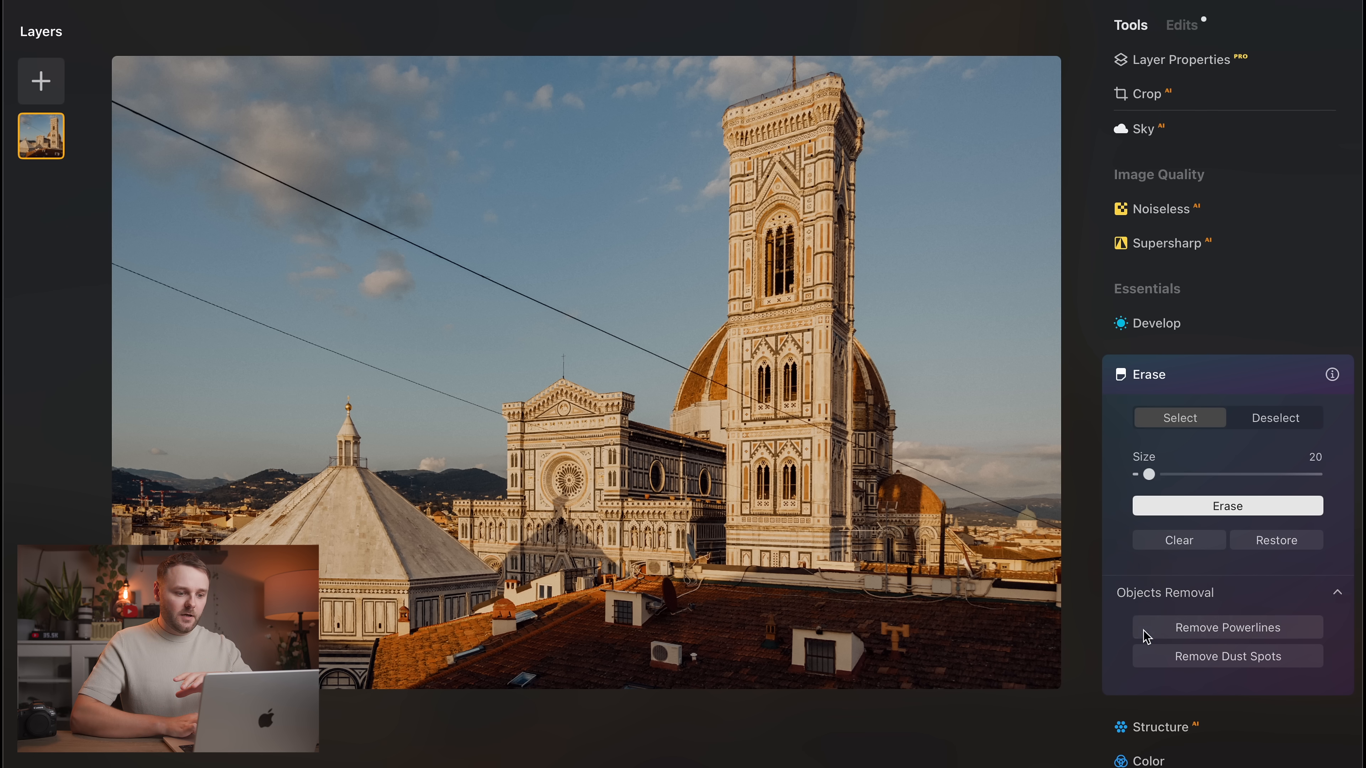
left_click(1226, 627)
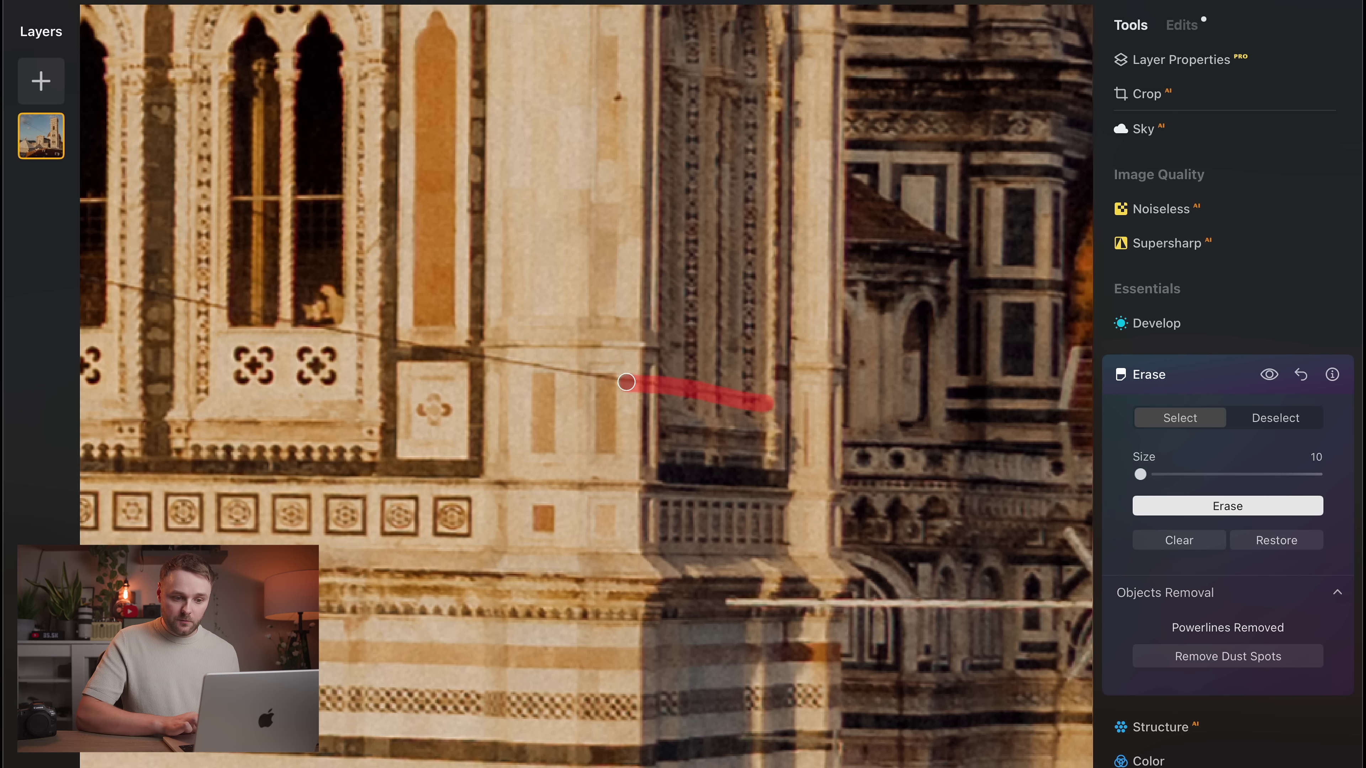
left_click(1226, 505)
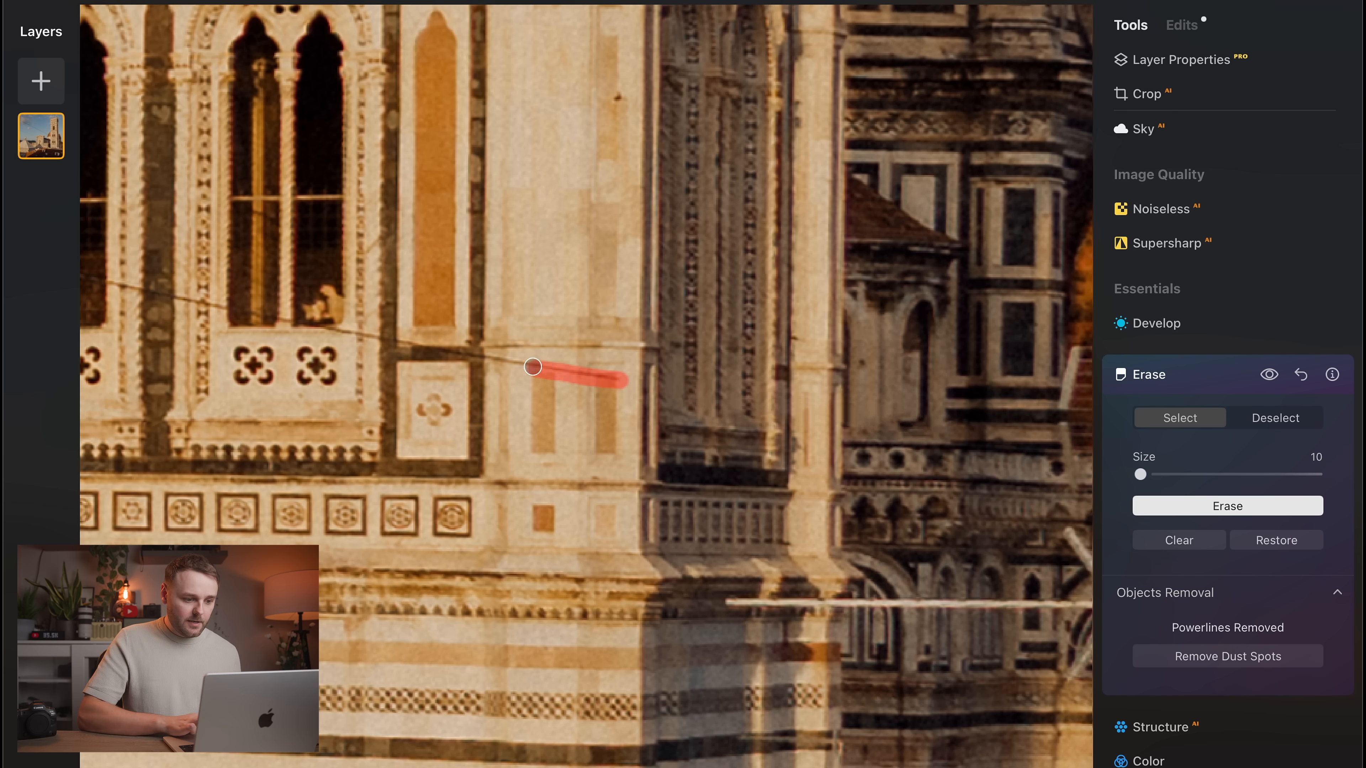
left_click(1226, 505)
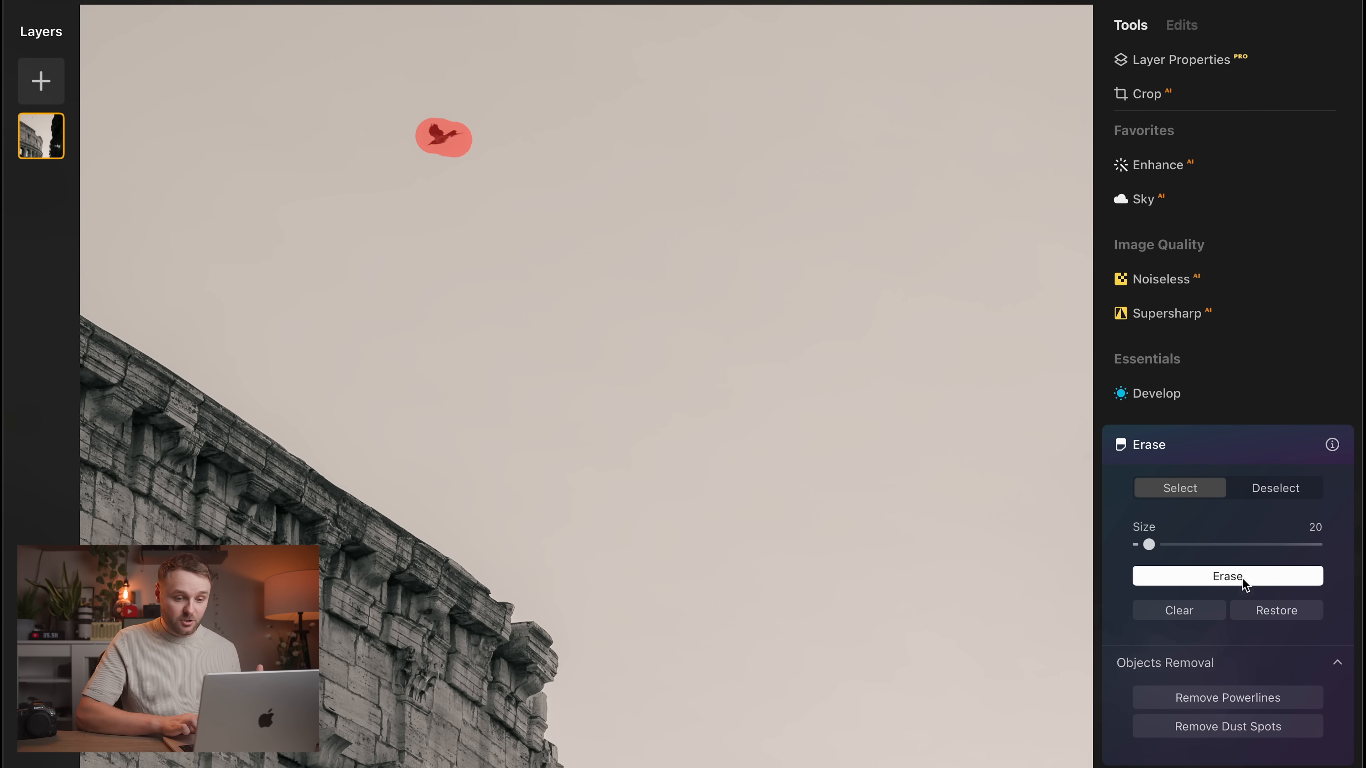
Erase the bird from the Colosseum sky and the boat from the water.
left_click(1226, 575)
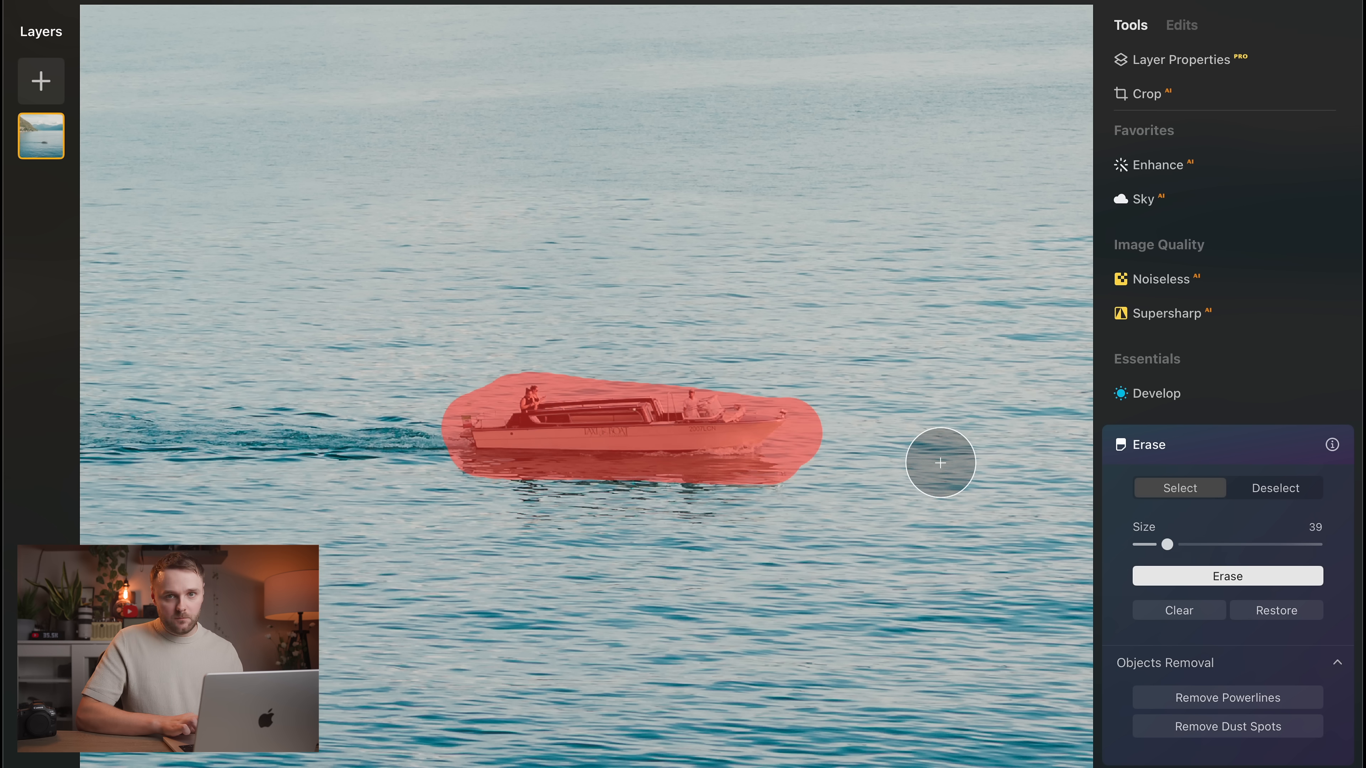
left_click(1226, 575)
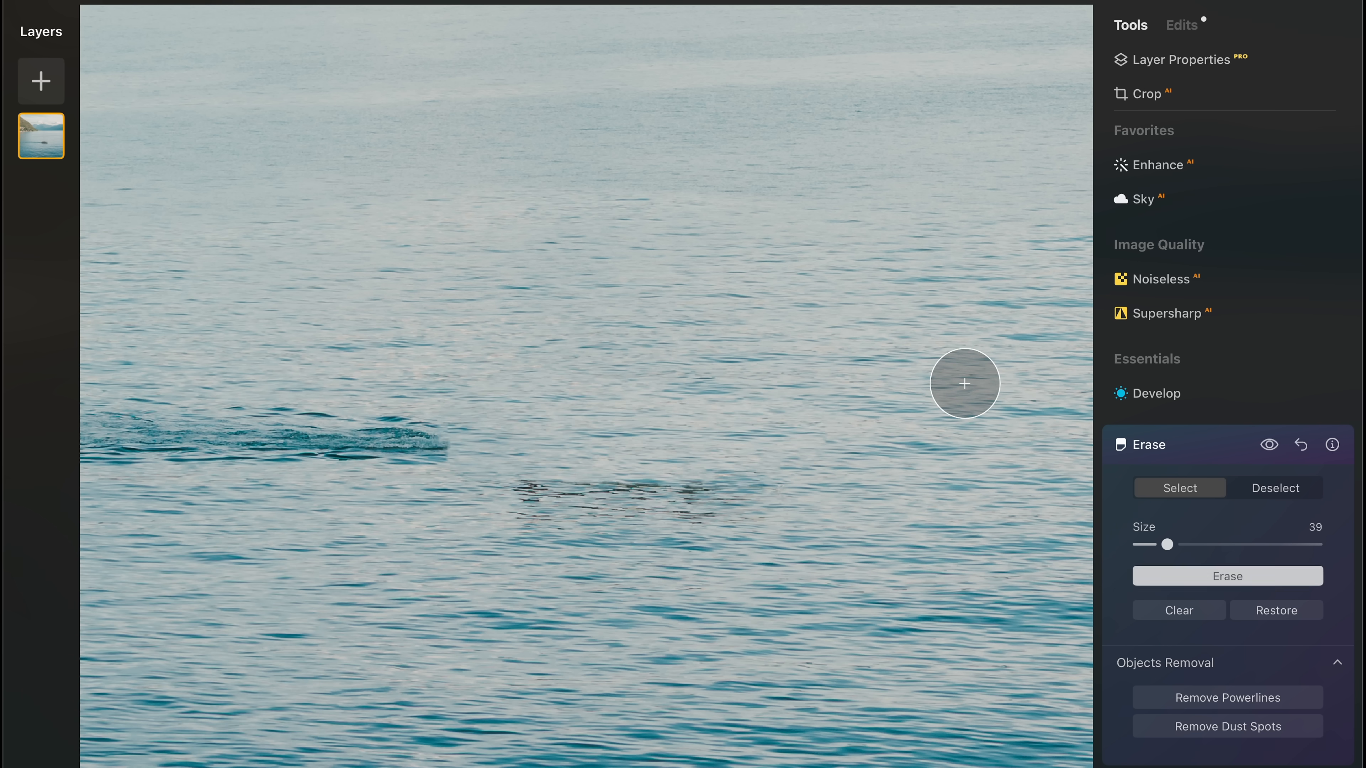
left_click(1141, 199)
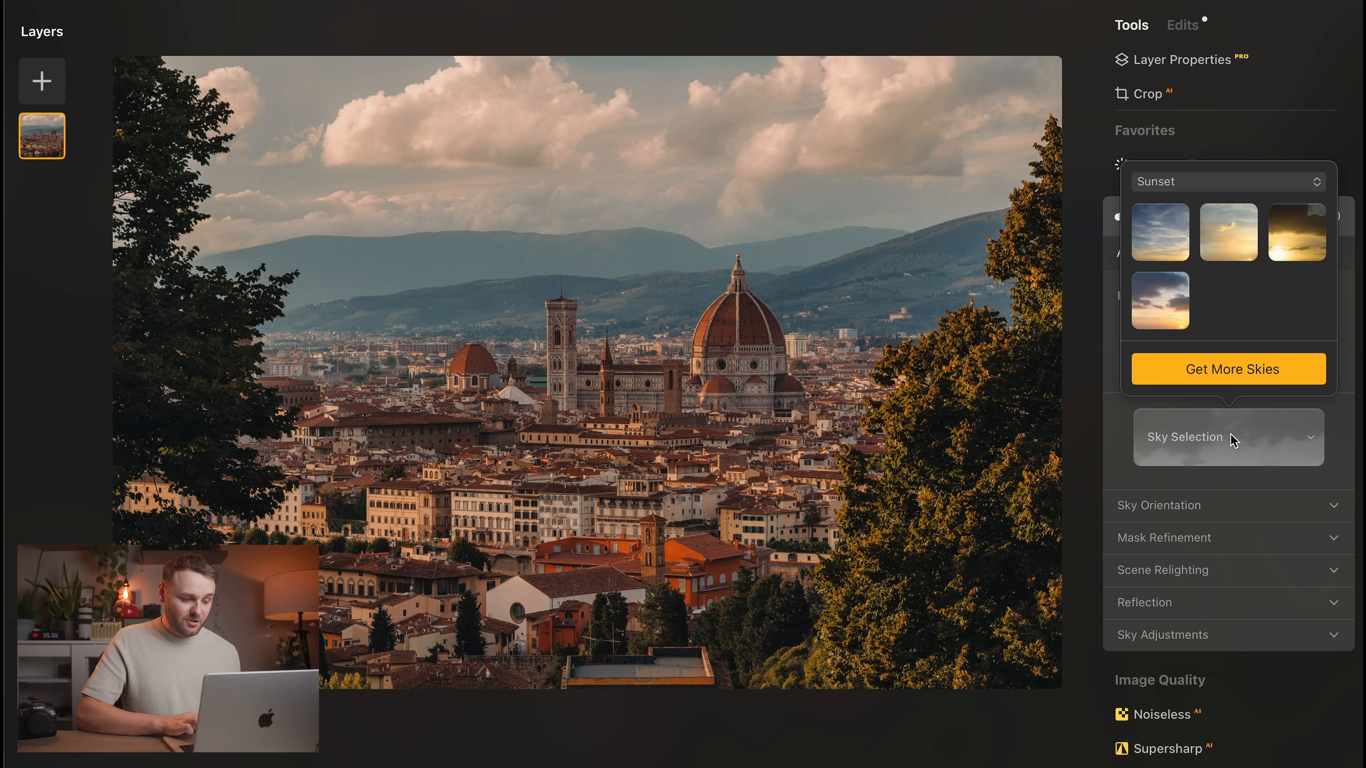
mouse_move(1217, 295)
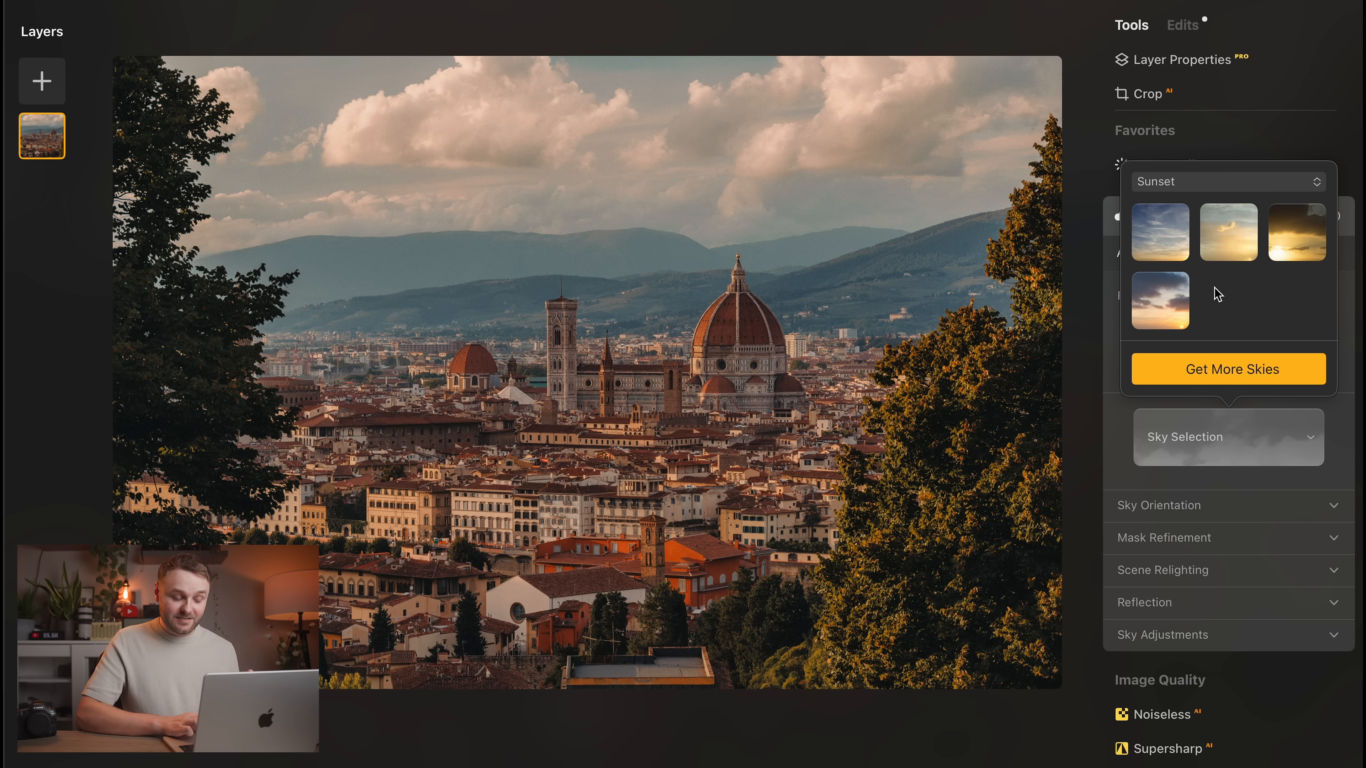
In Sky AI, try Sunset 1 then settle on Sunset 2 for the hillside cityscape.
left_click(1159, 232)
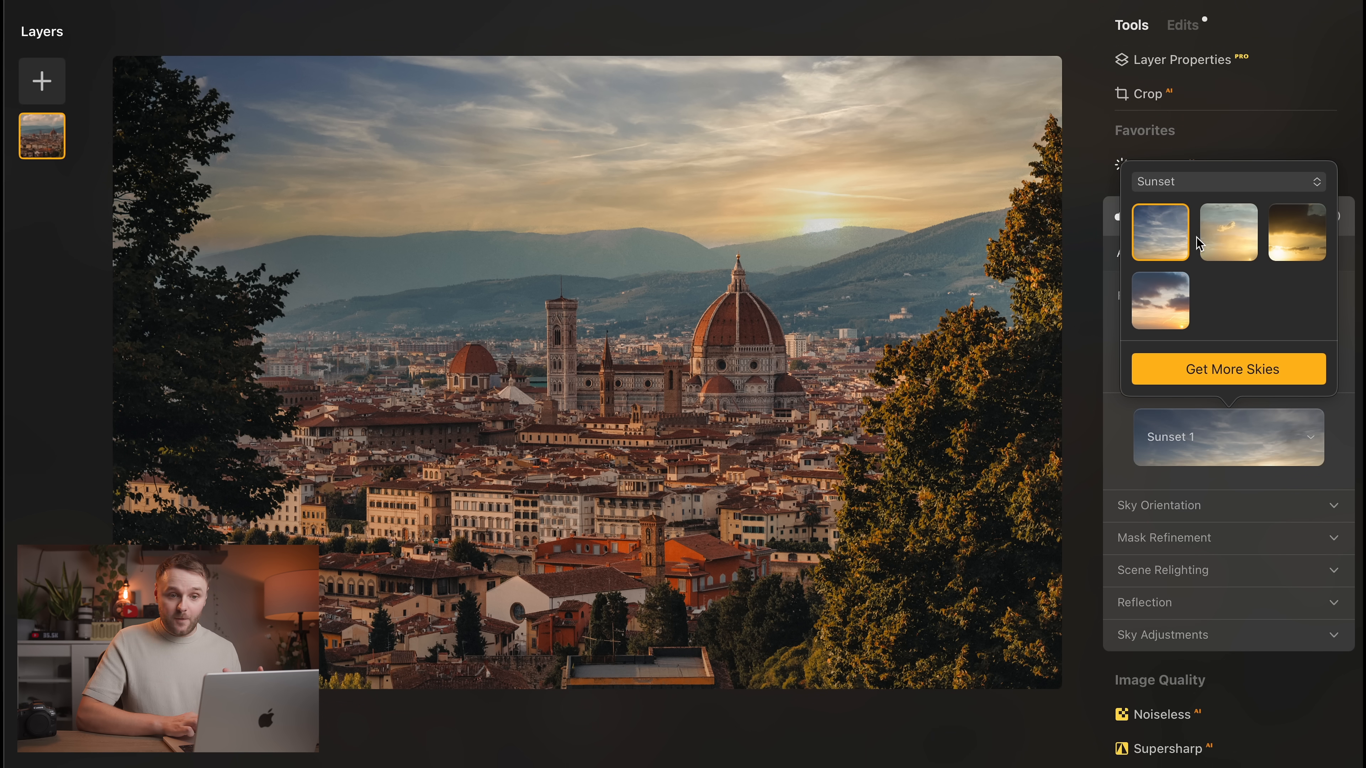
left_click(1228, 232)
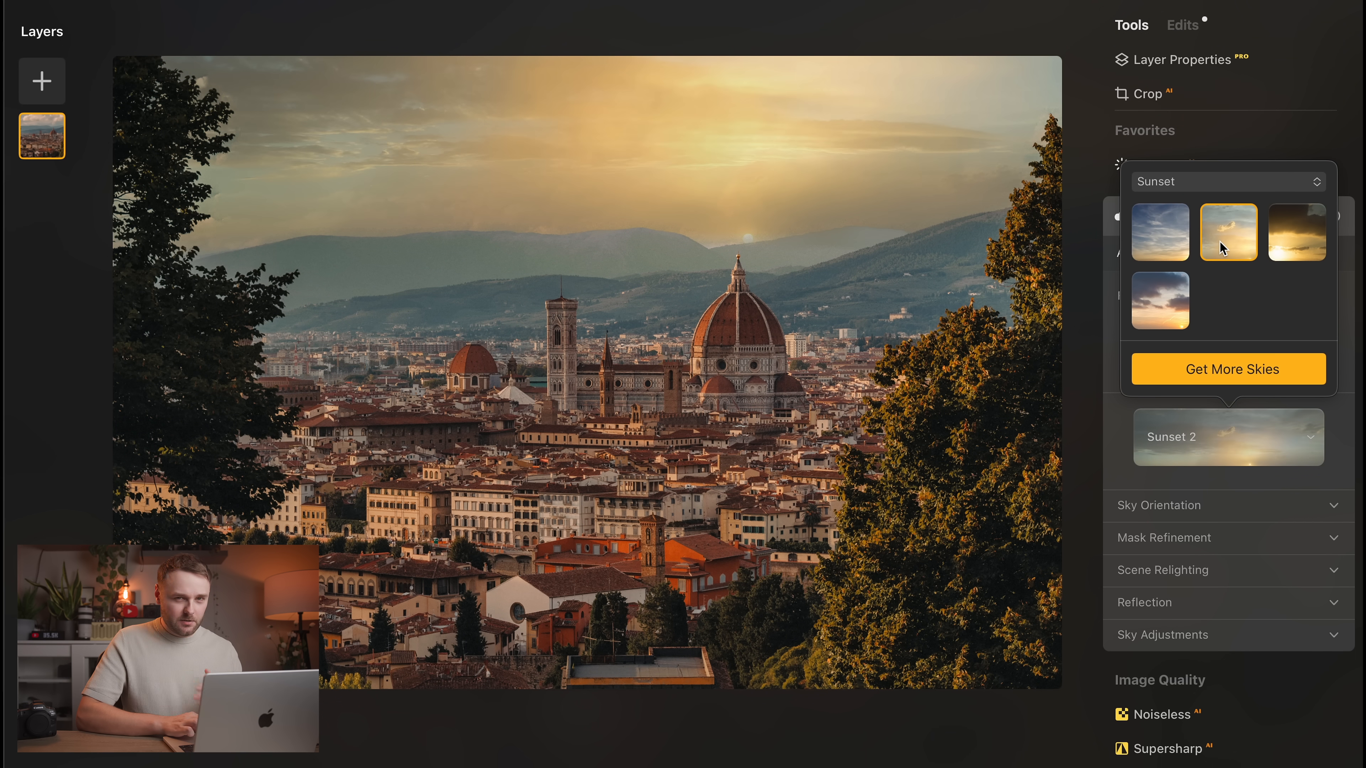
left_click(1296, 232)
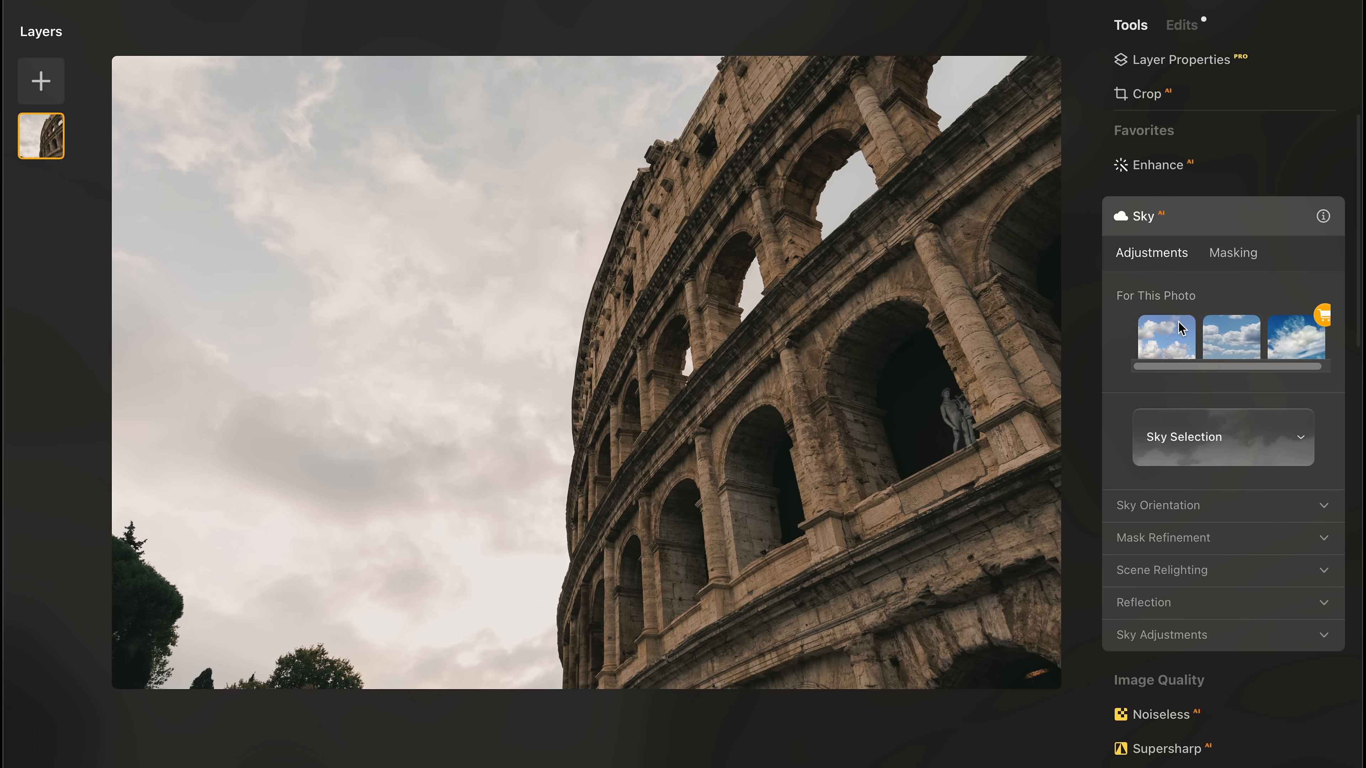
Replace the Colosseum sky with Blue Sky 8, then Bright Blue Sky 3, and show Sky Adjustments.
left_click(1165, 338)
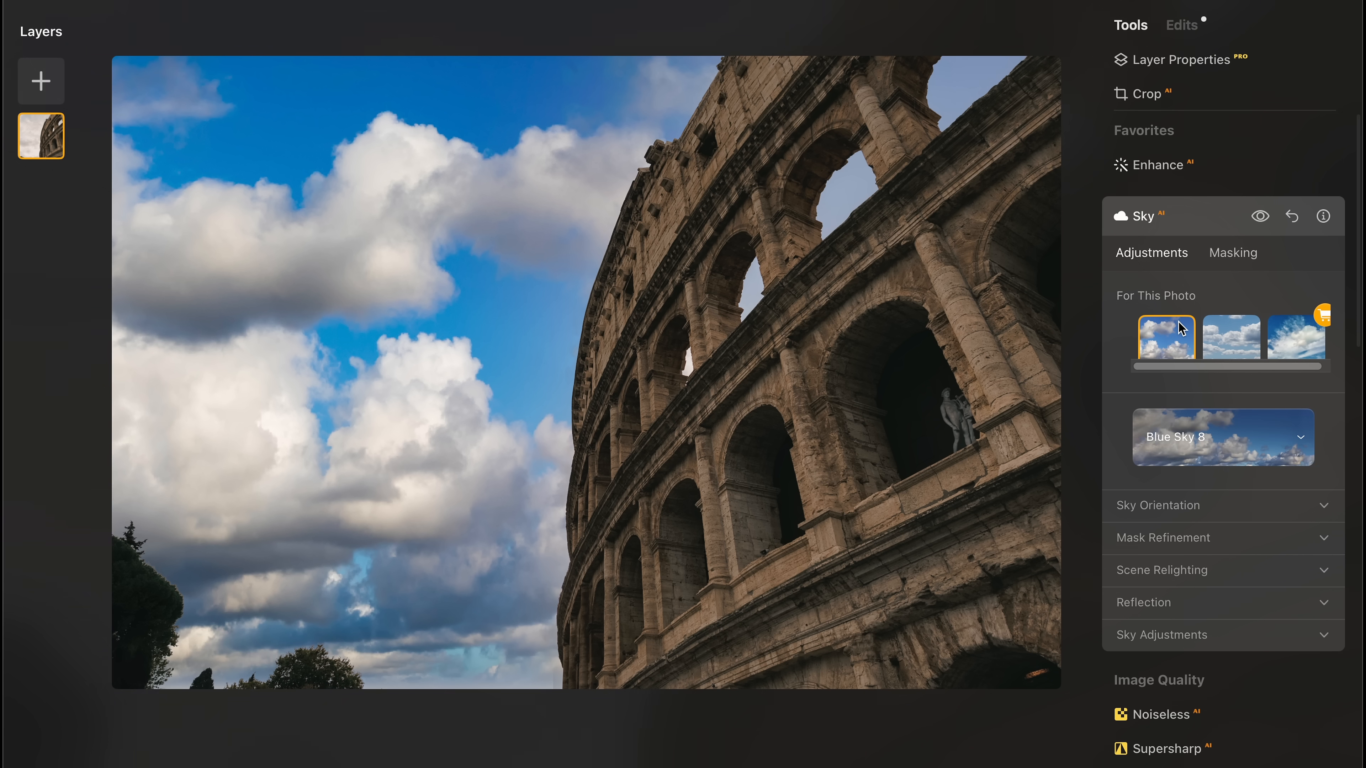
left_click(1230, 340)
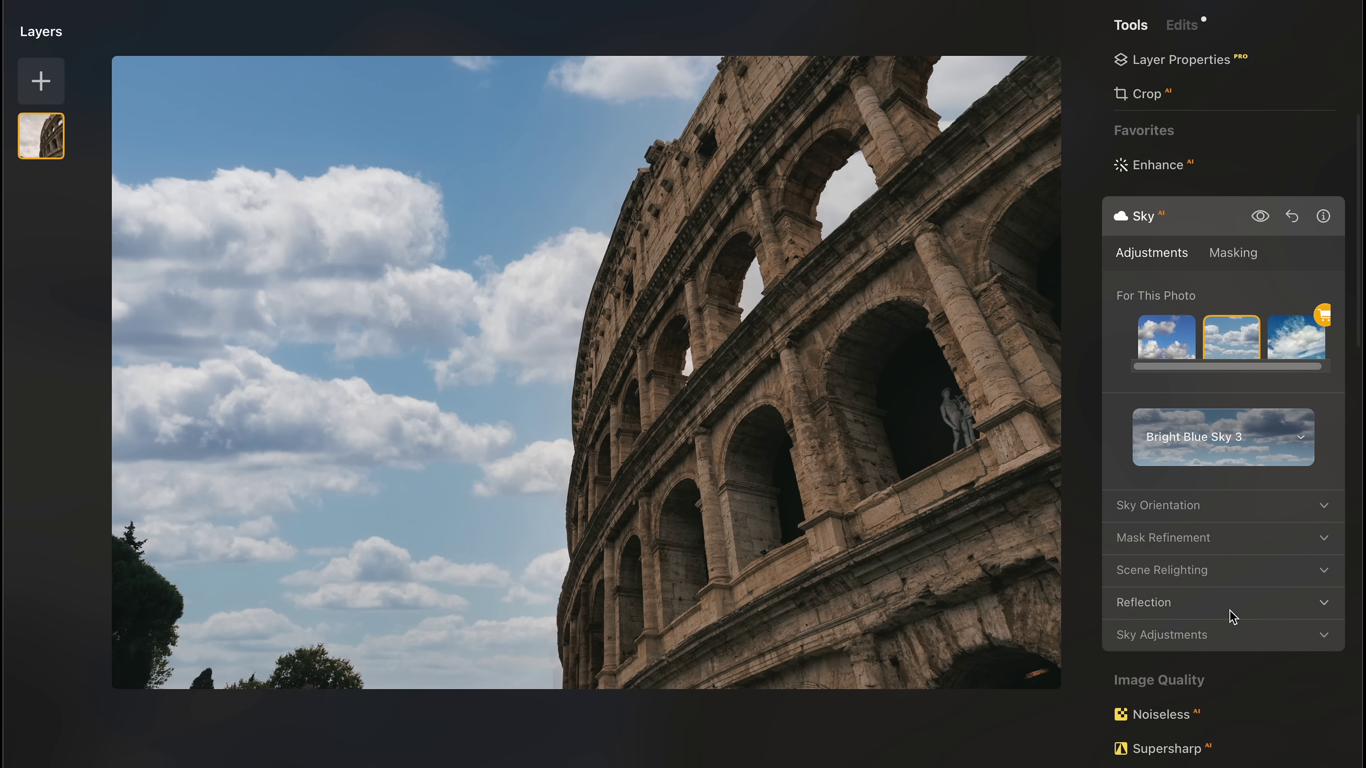
left_click(1161, 633)
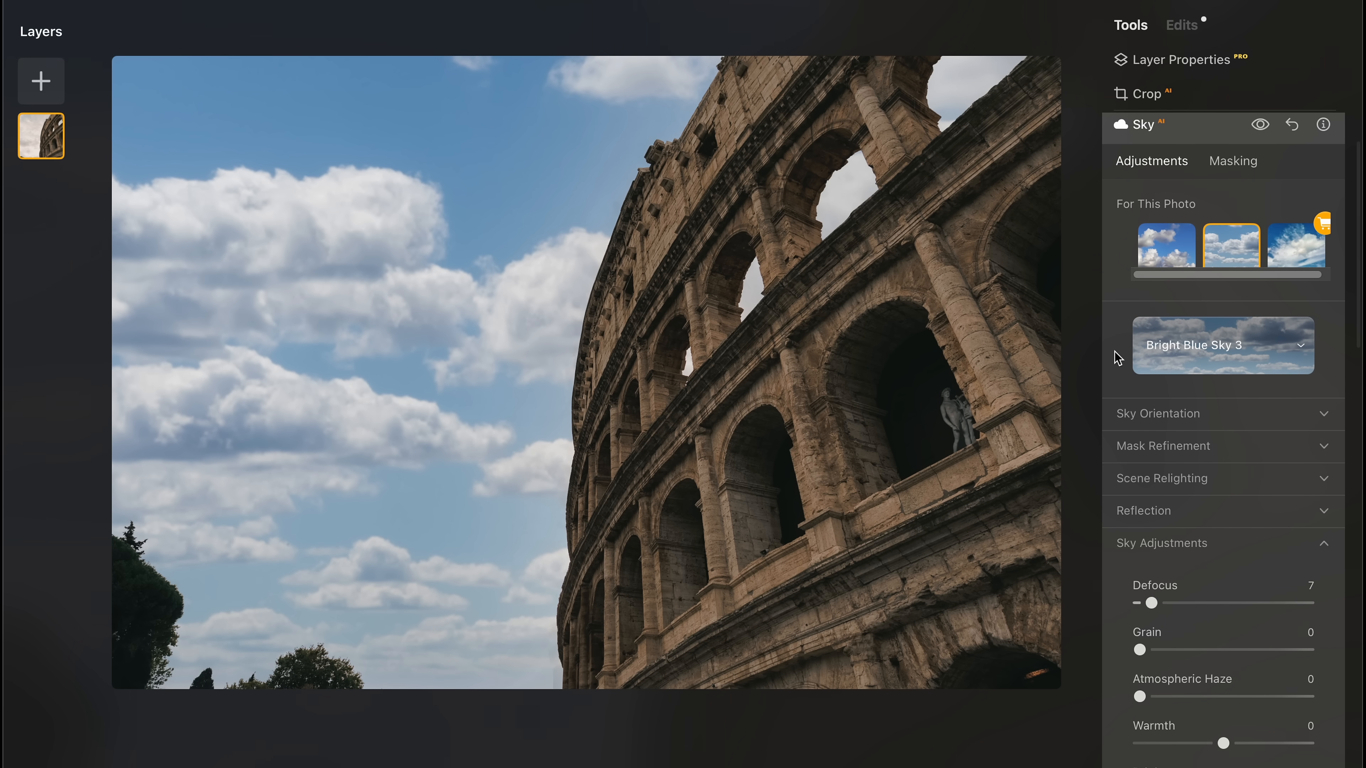
mouse_move(941, 28)
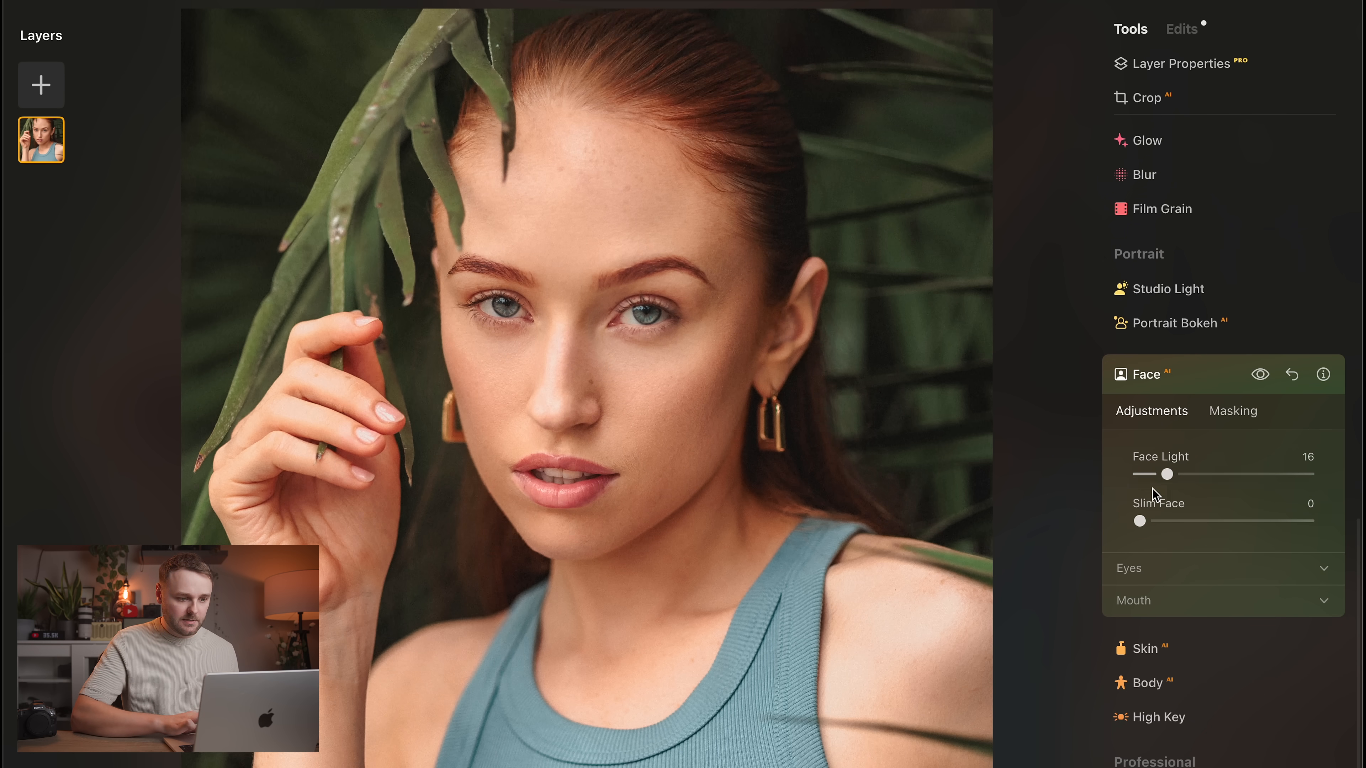
Lower Face Light to 10 and reveal the Eyes settings with Iris Visibility 80 and Iris Flare 34.
left_click(1260, 375)
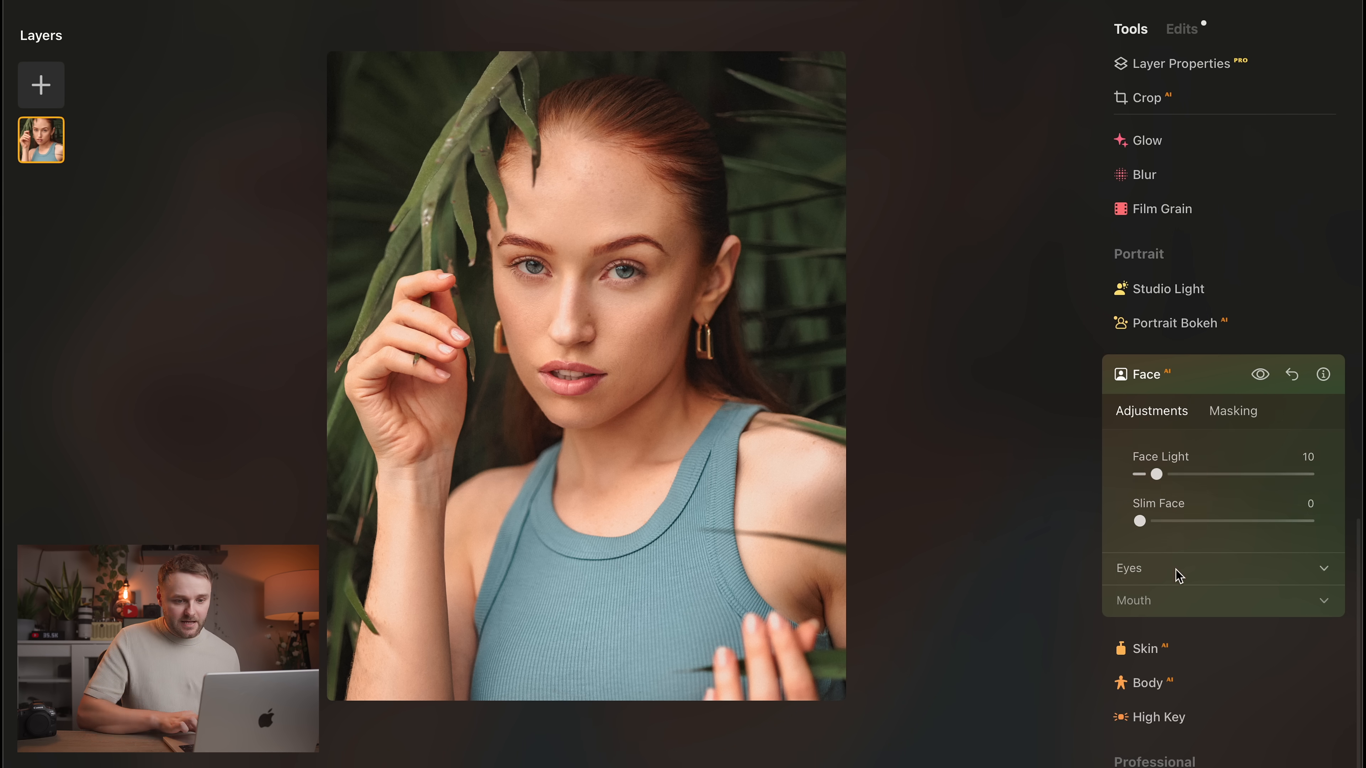
left_click(1128, 567)
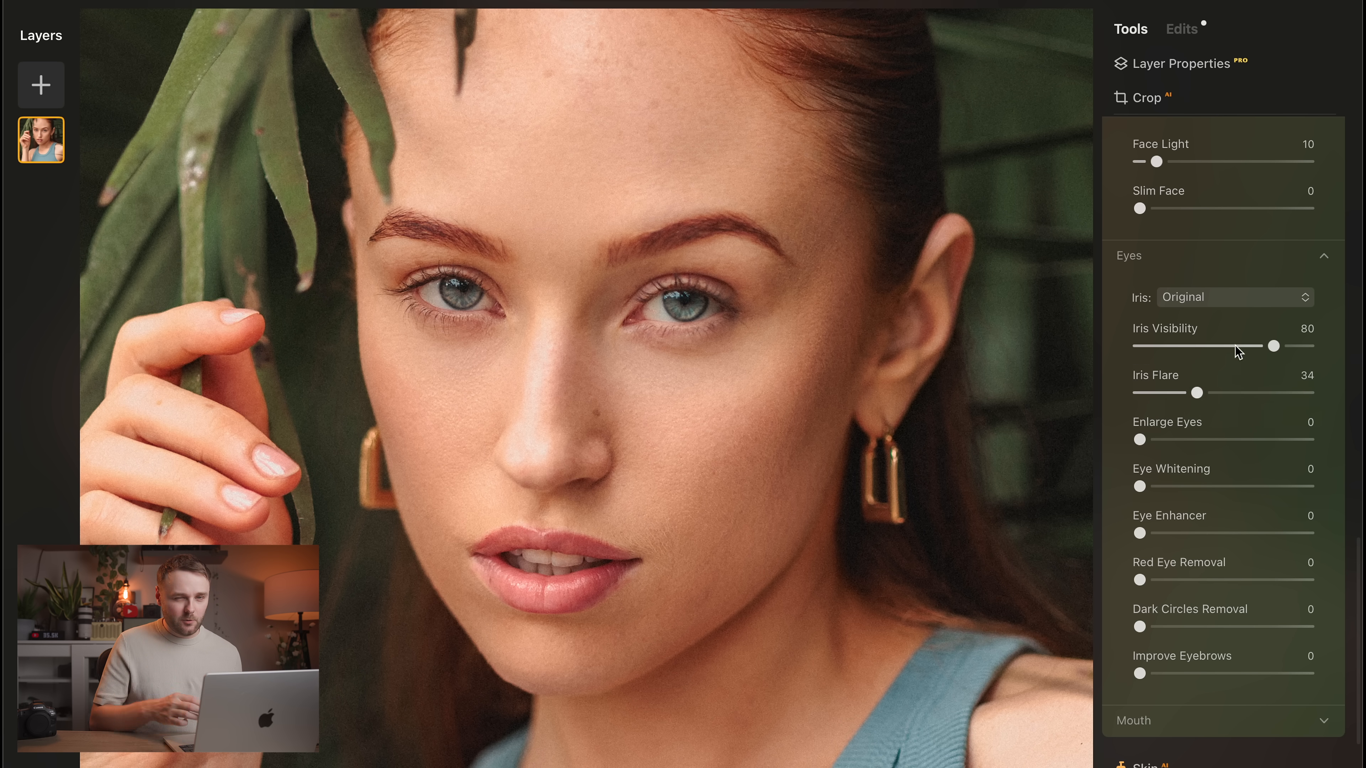
scroll("up", 3)
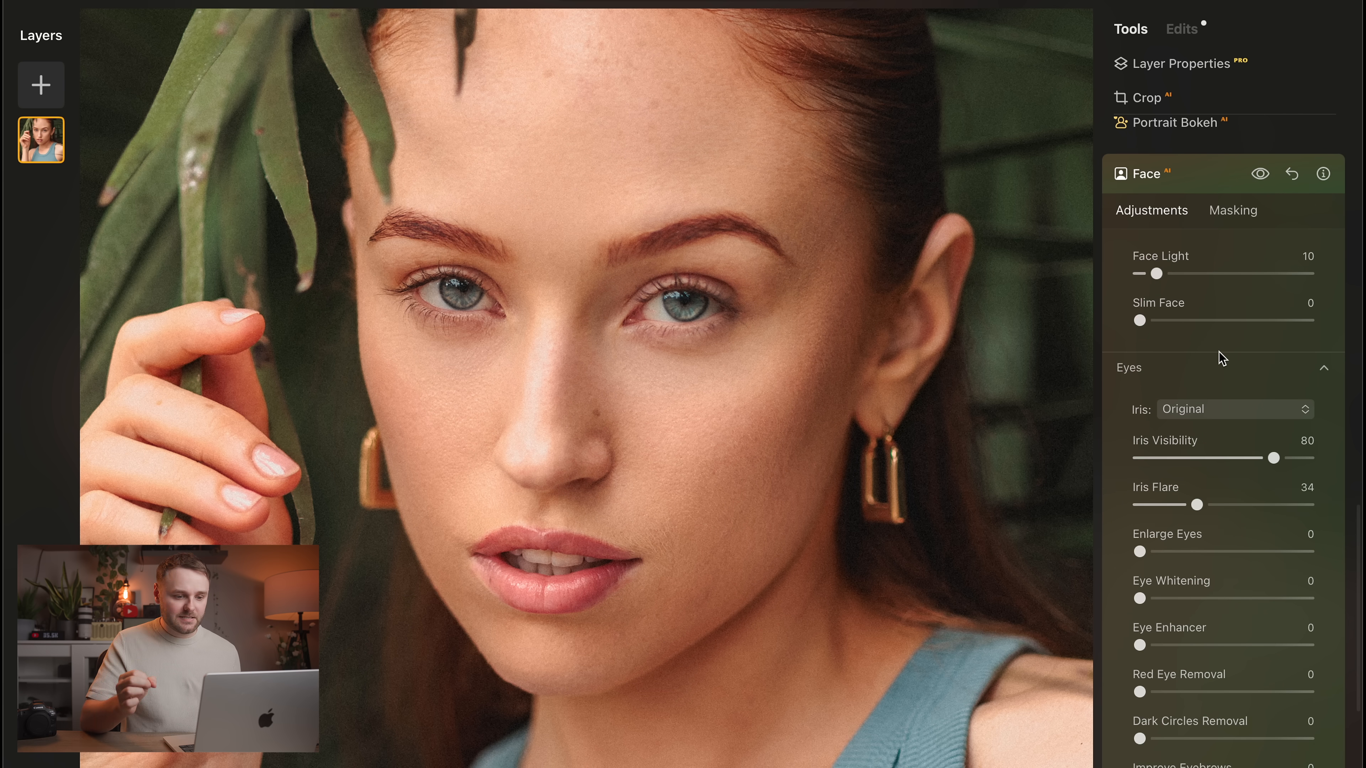
scroll("down", 3)
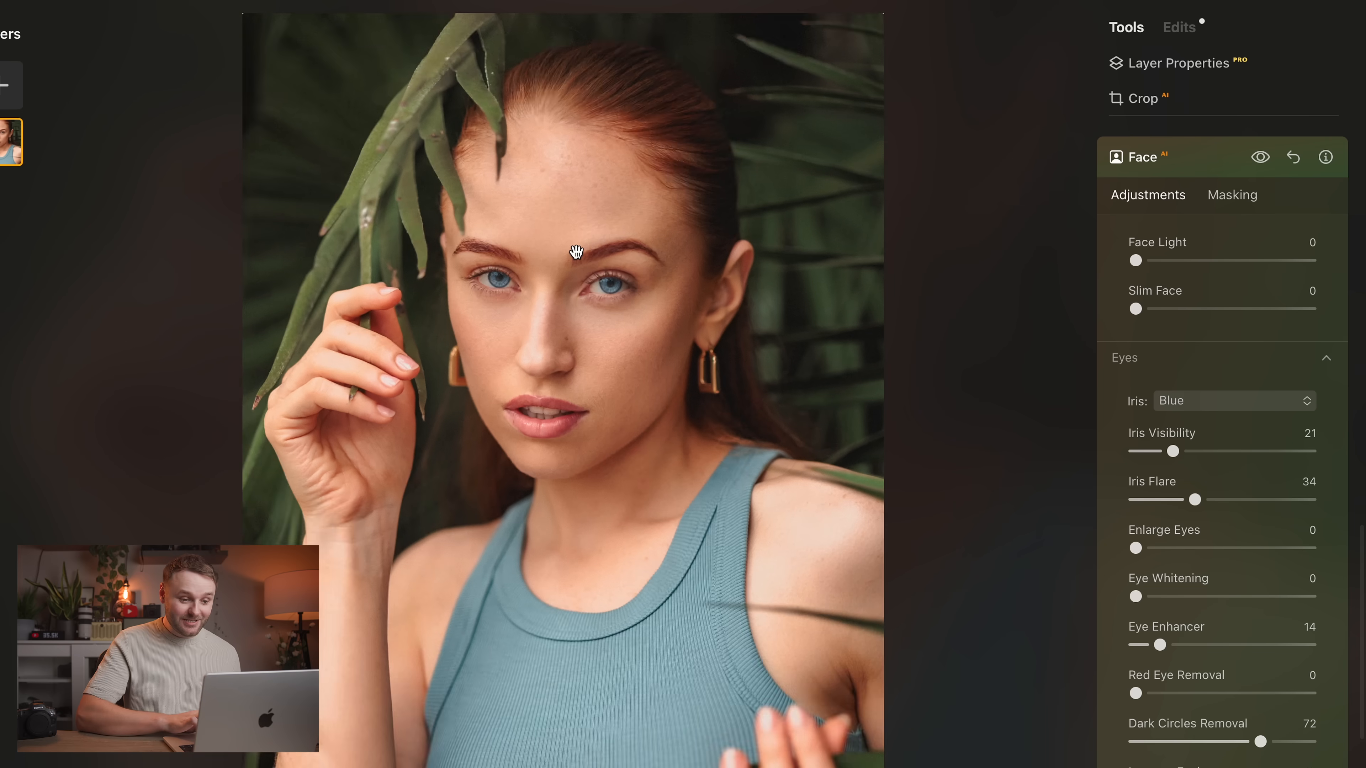
Switch the iris colour from blue to Grey with reduced visibility and flare.
left_click(1230, 400)
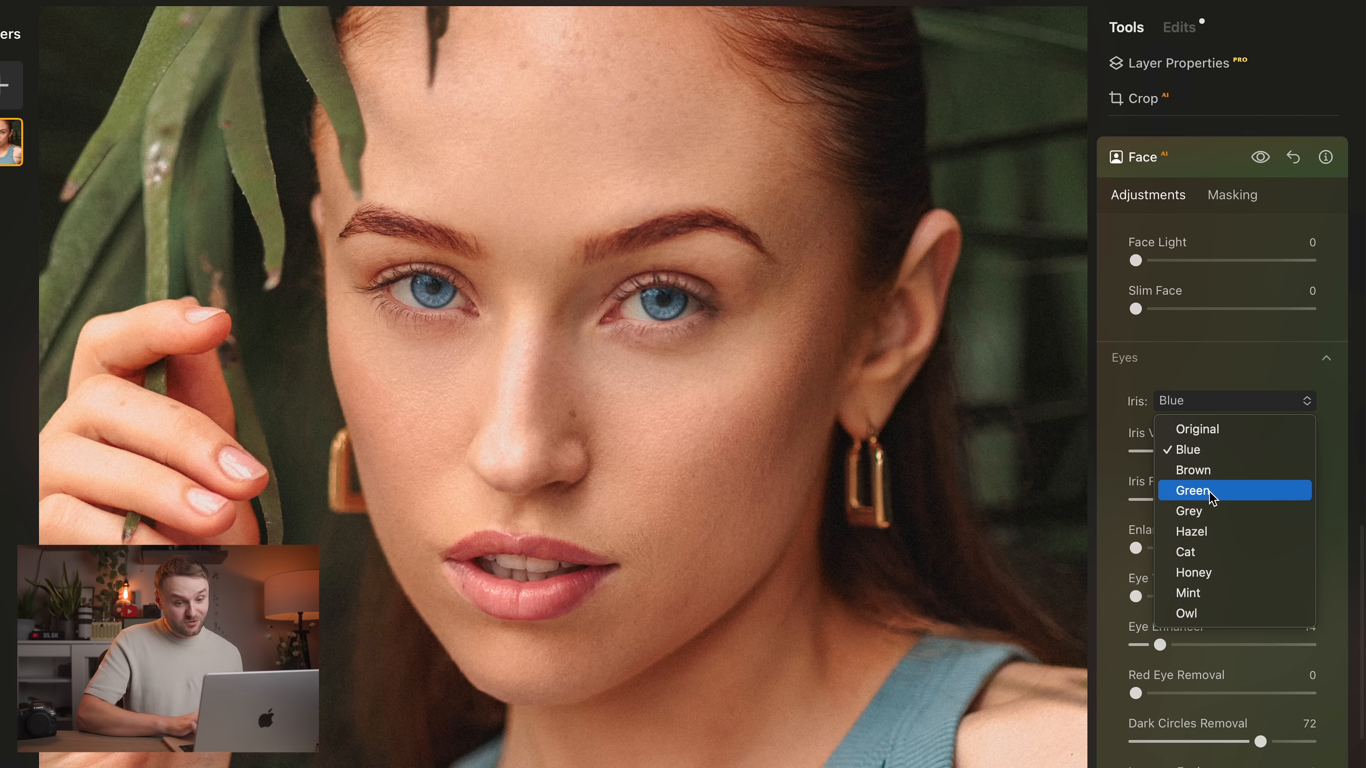
left_click(1188, 511)
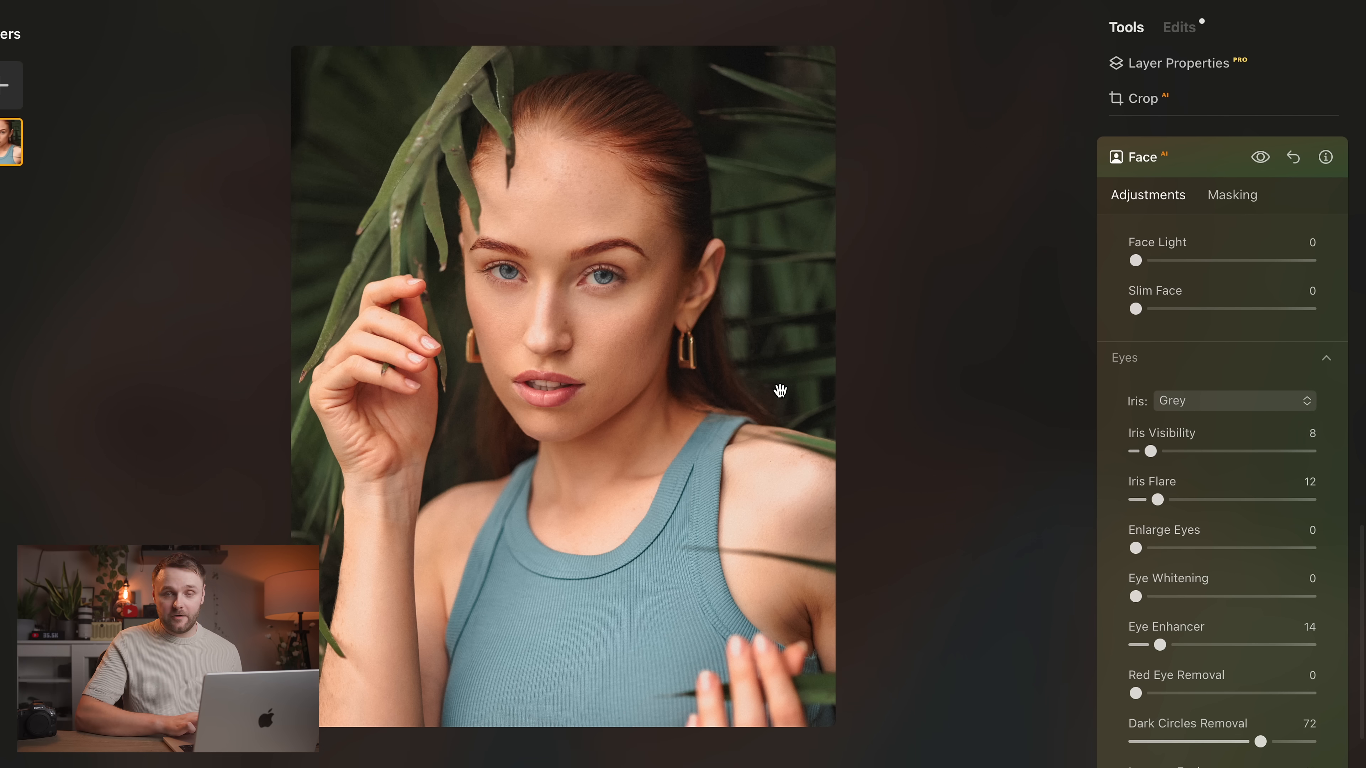
left_click(1260, 158)
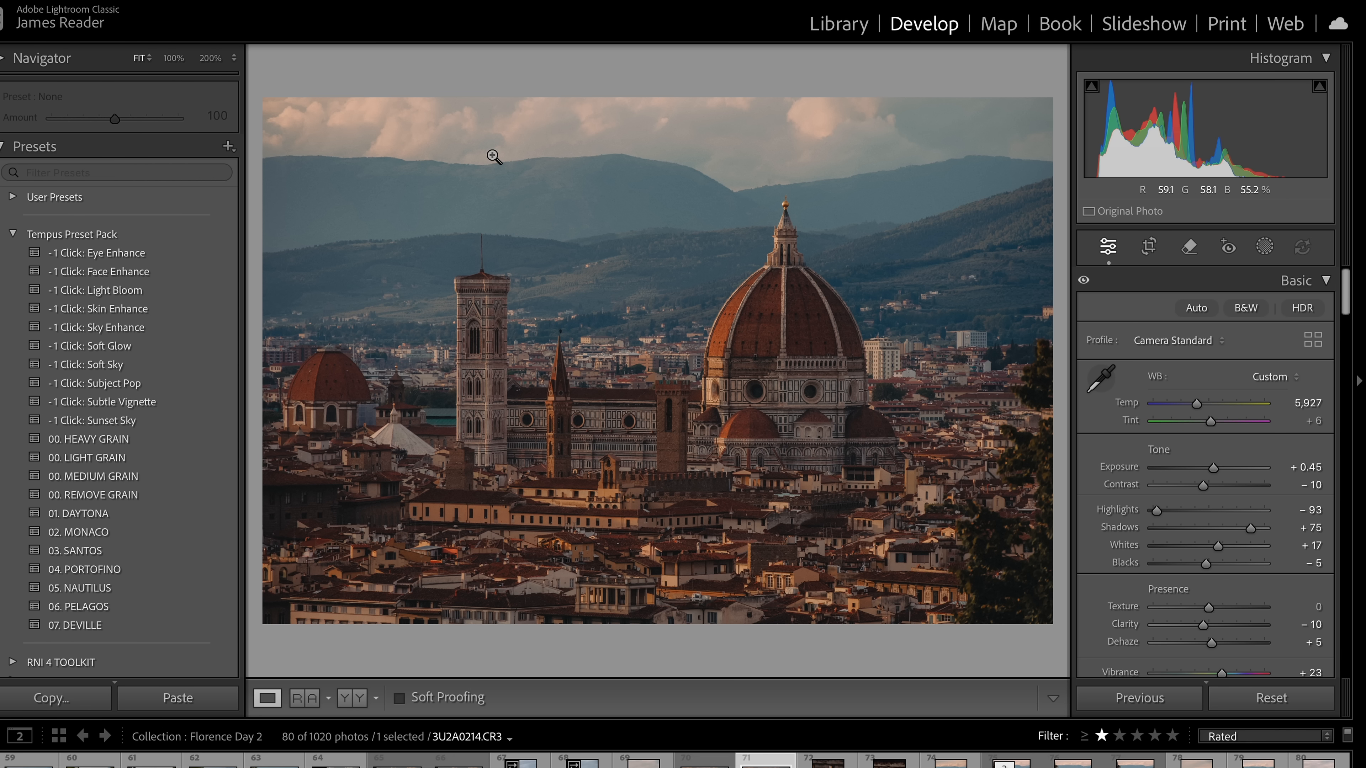
Send the photo via Edit In > Luminar Neo as a copy with Lightroom adjustments.
right_click(494, 157)
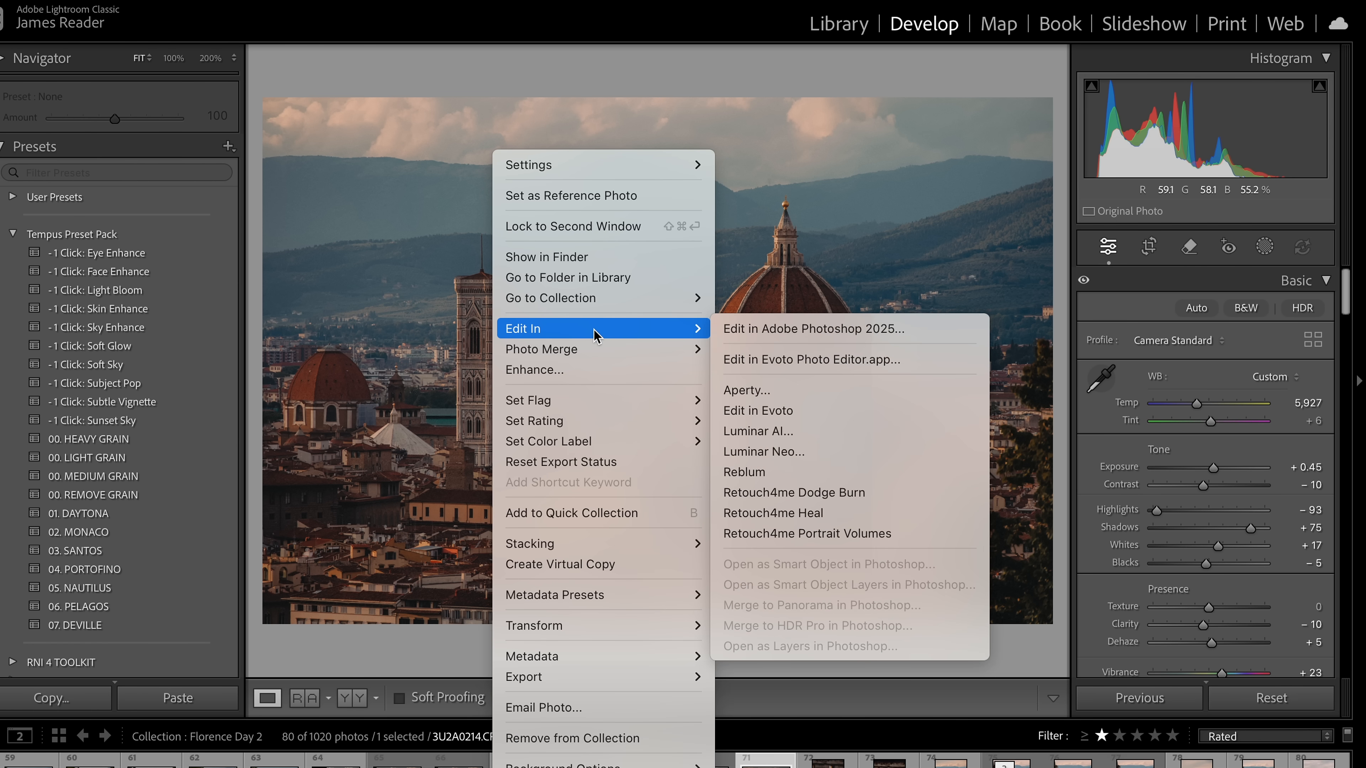
mouse_move(790, 451)
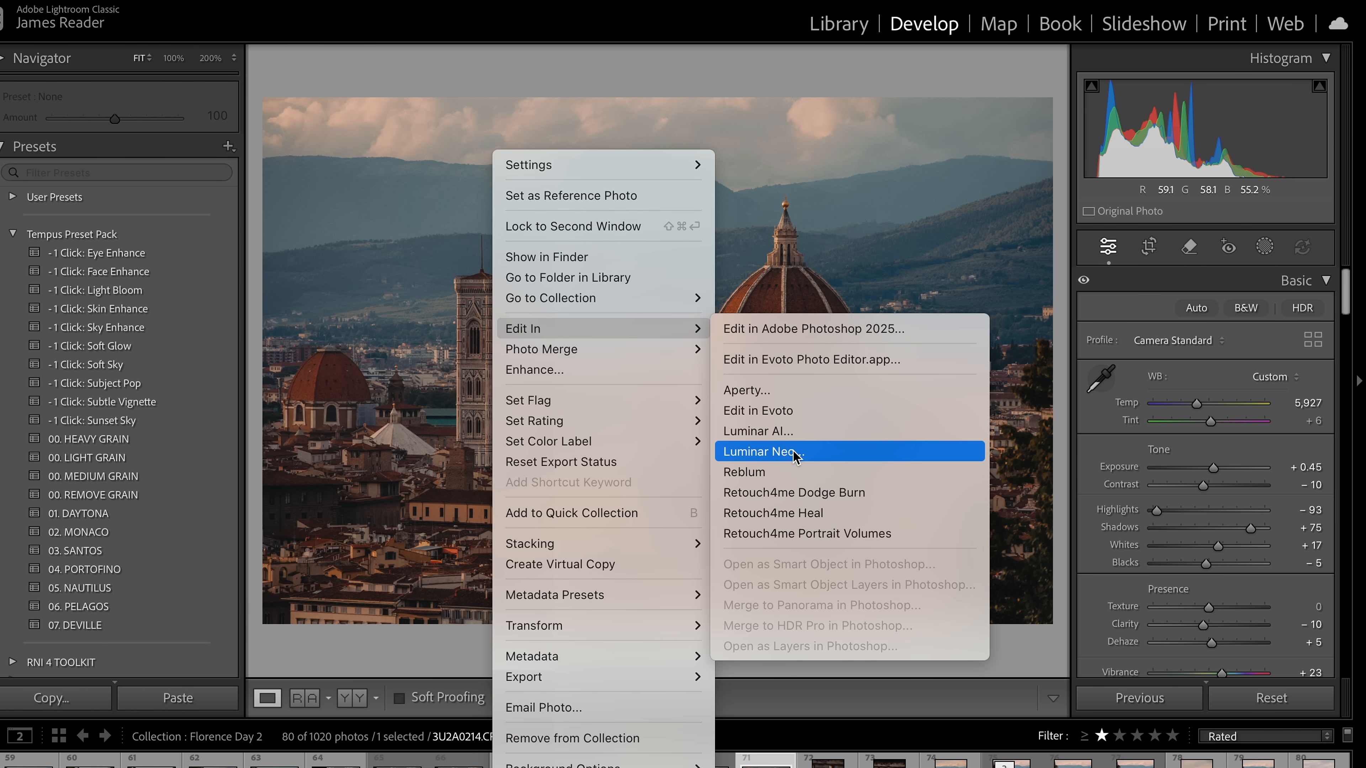
left_click(760, 451)
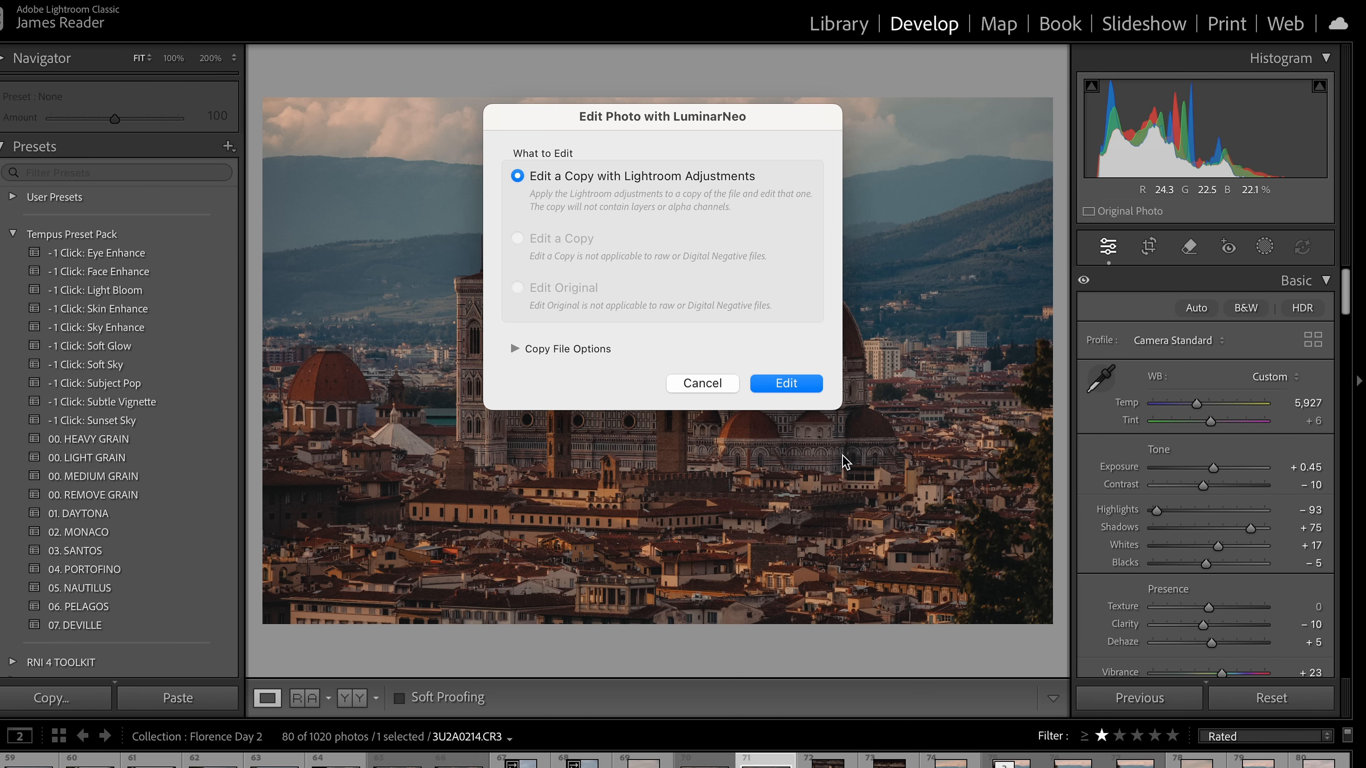
left_click(784, 383)
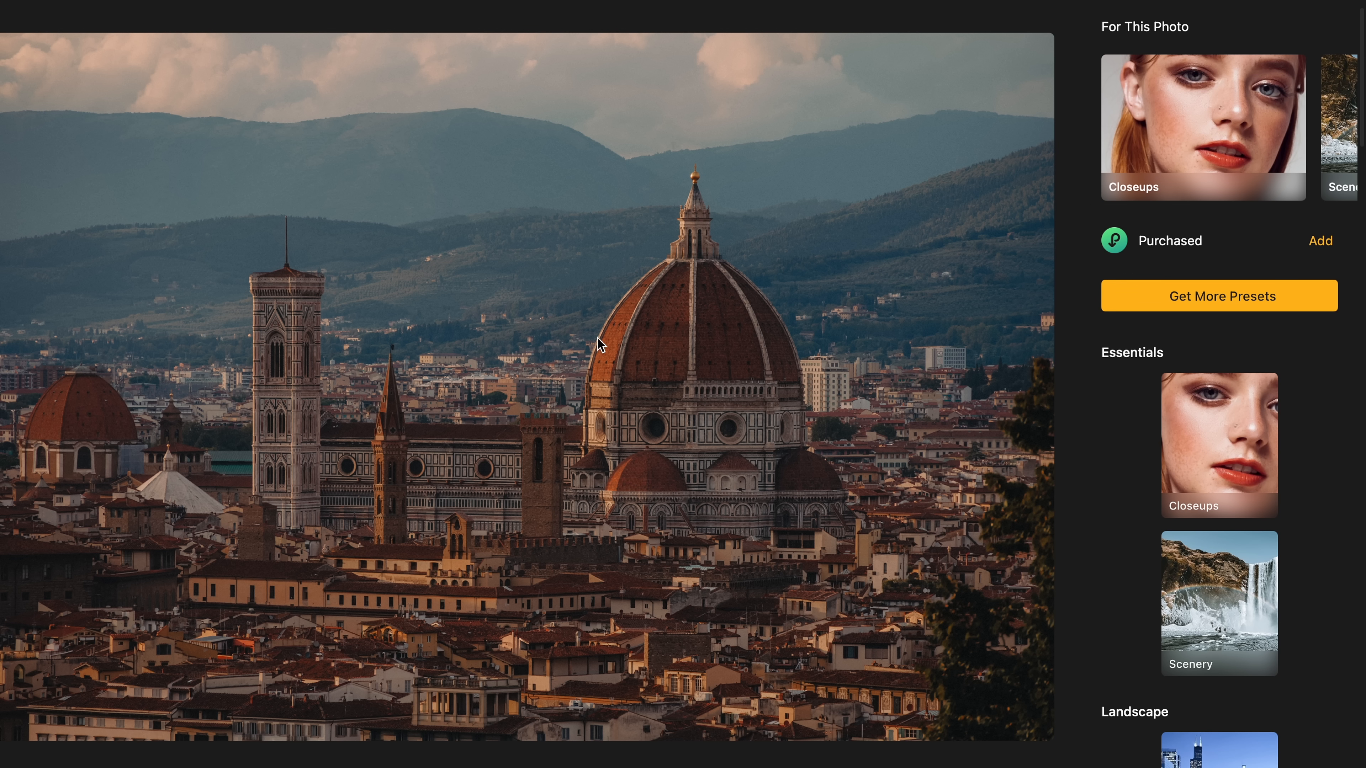
Switch from Presets to the Edit tools panel and expand Favorites.
left_click(1127, 27)
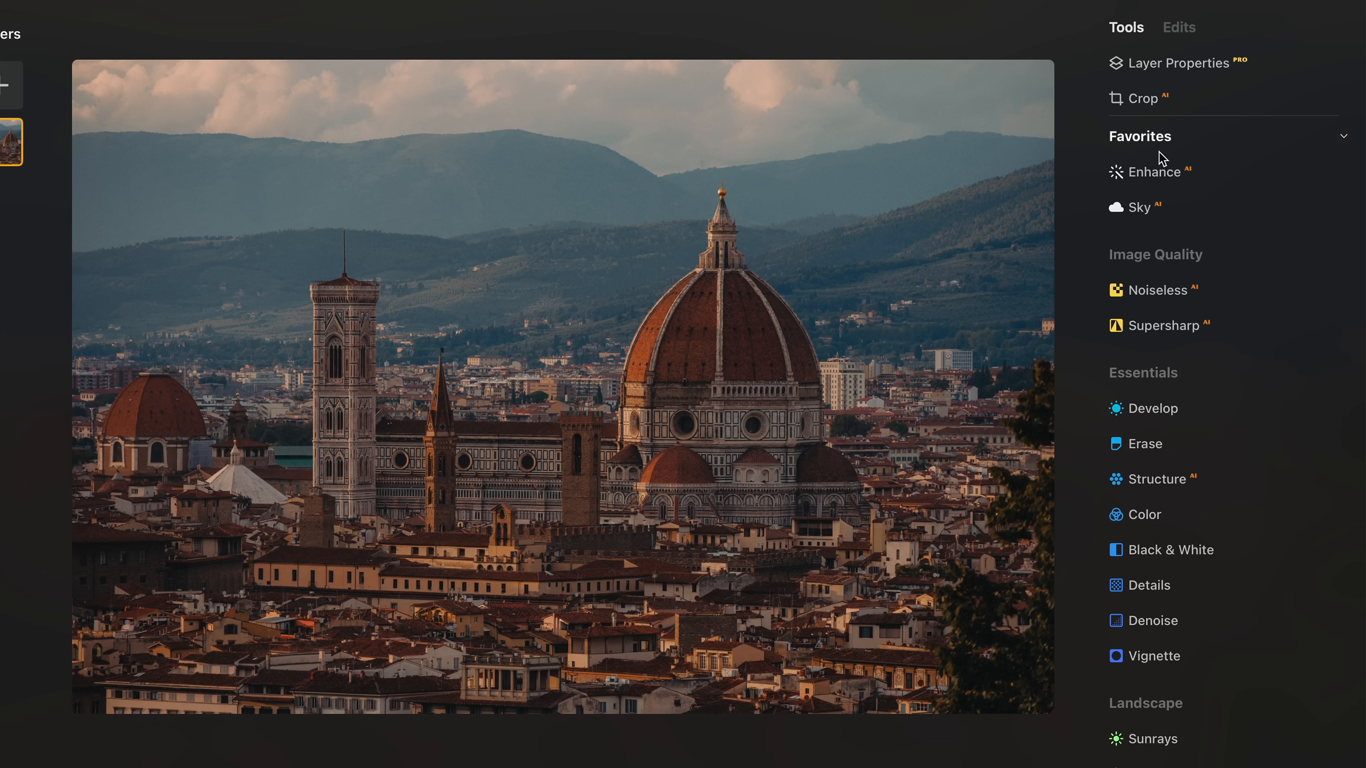
left_click(1150, 171)
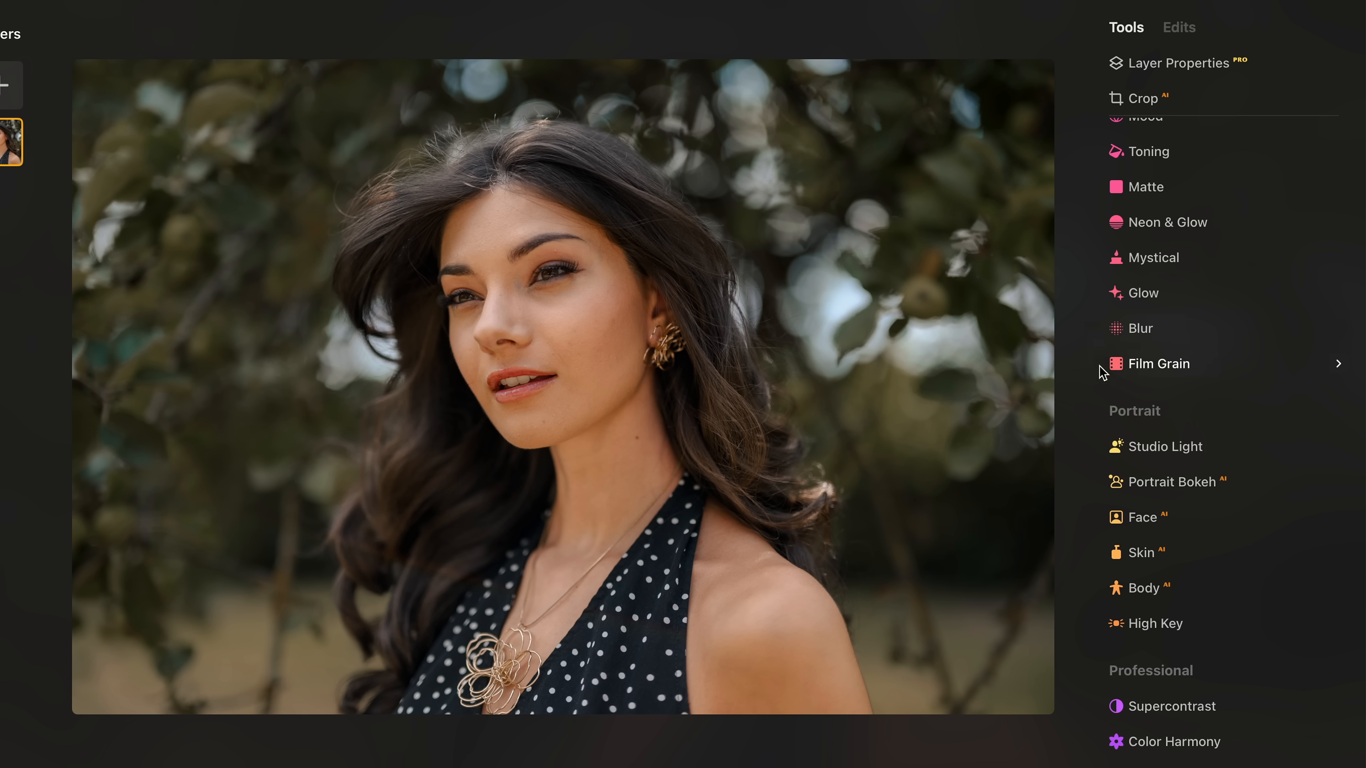
Move the Tools panel down to the Creative and Portrait sections.
left_click(1142, 552)
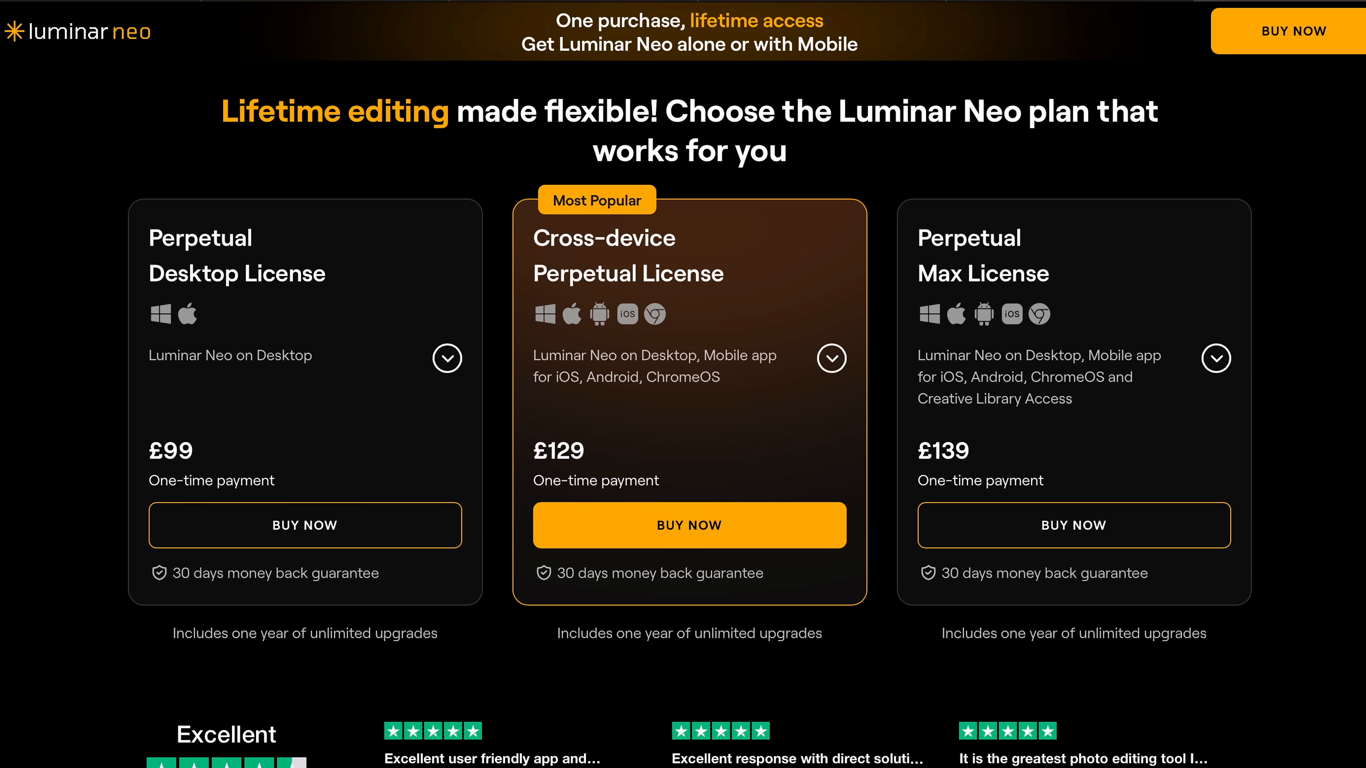
Peek at the Desktop License details, then expand the £129 Cross-device Perpetual License card.
left_click(446, 358)
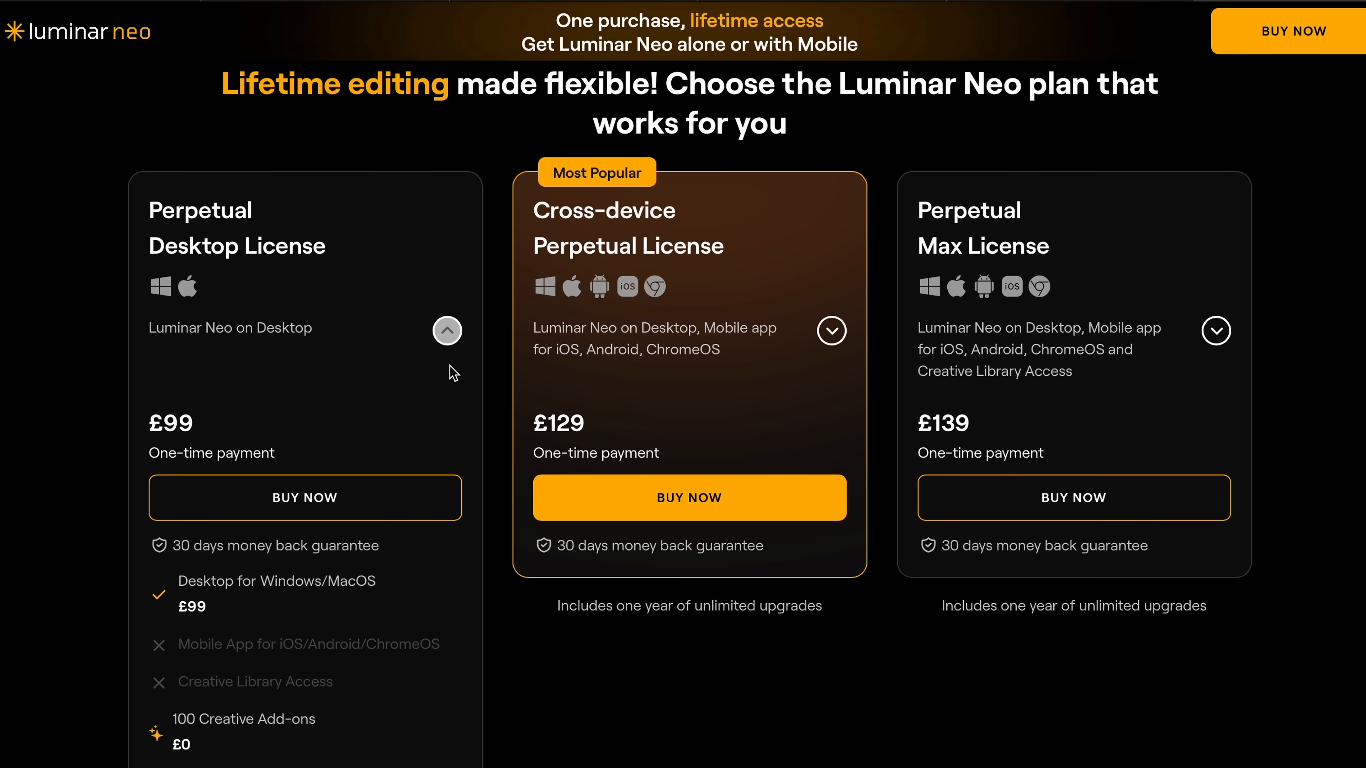
left_click(447, 330)
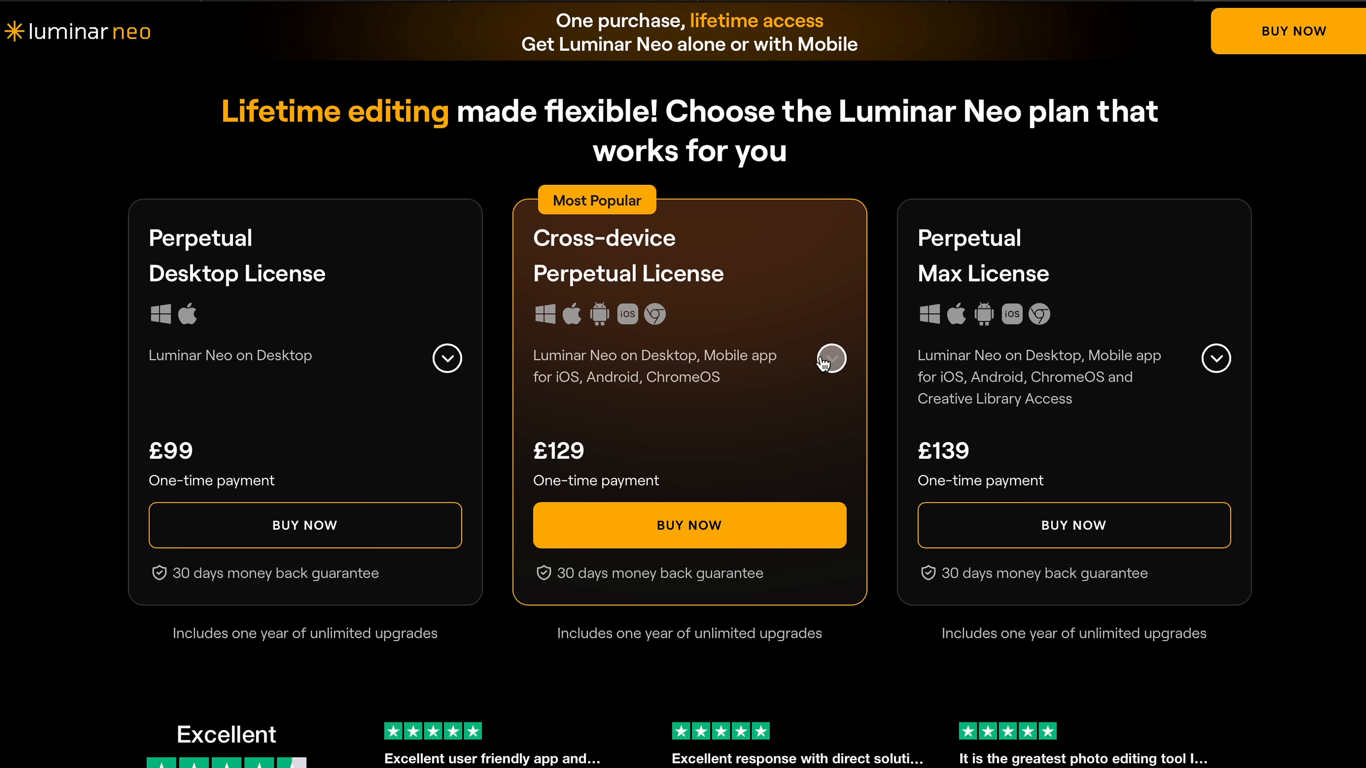
left_click(830, 358)
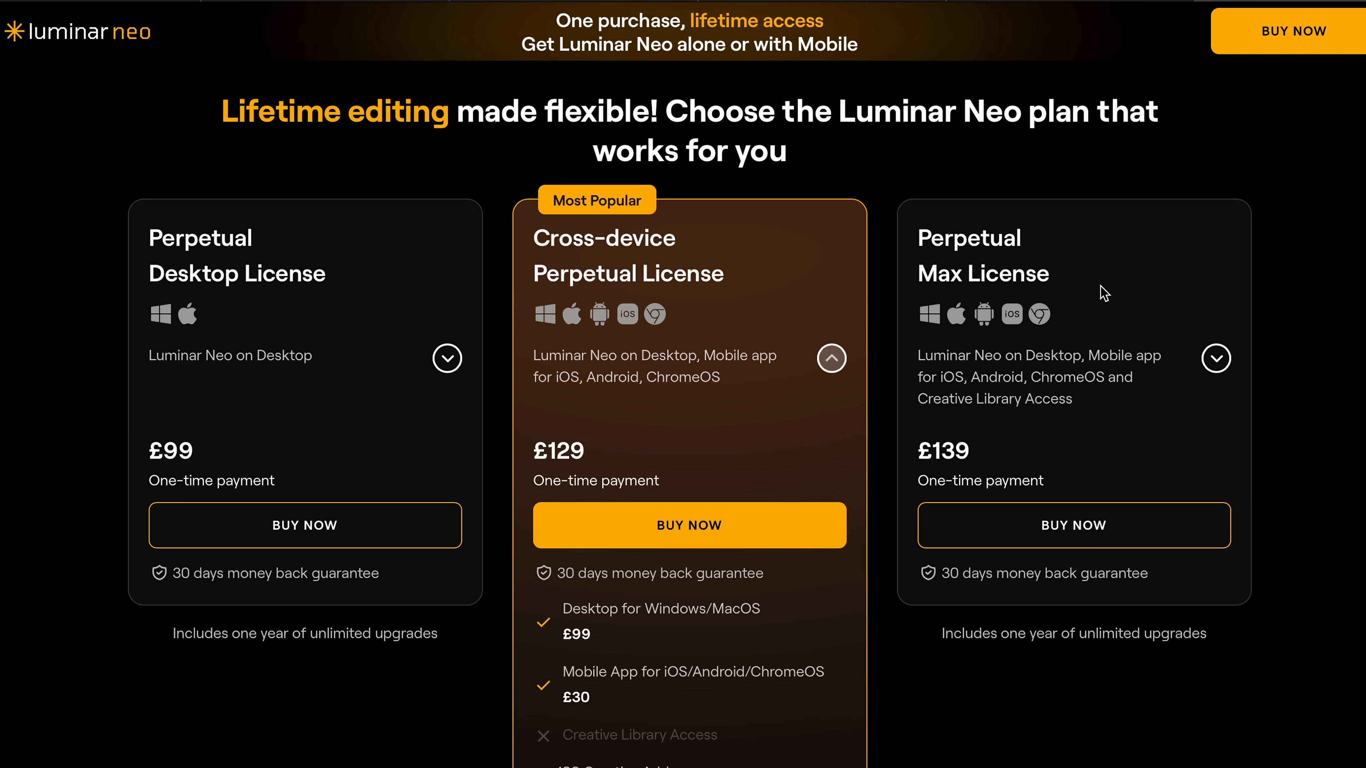
scroll("down", 3)
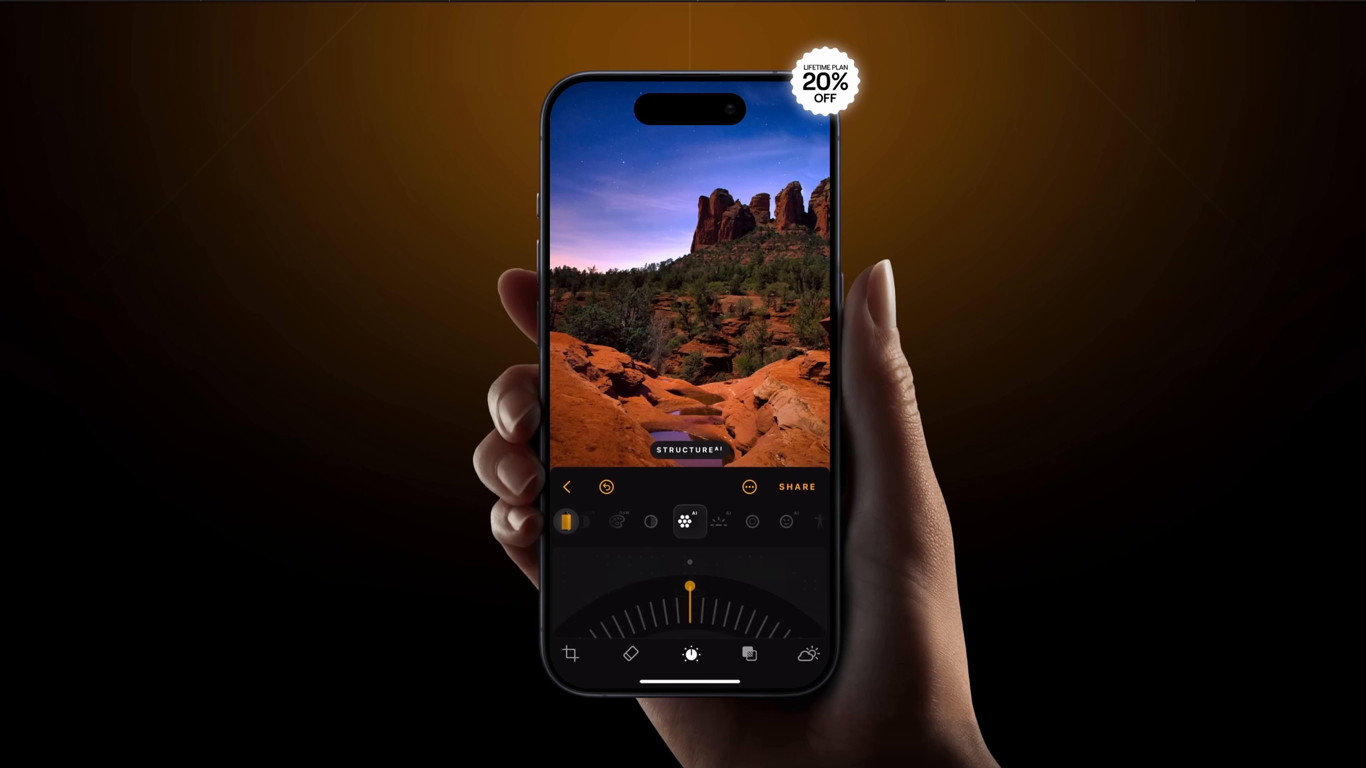
Scroll the landing page down to the 'Choose once, edit forever' block with 24+ AI tools.
scroll("down", 3)
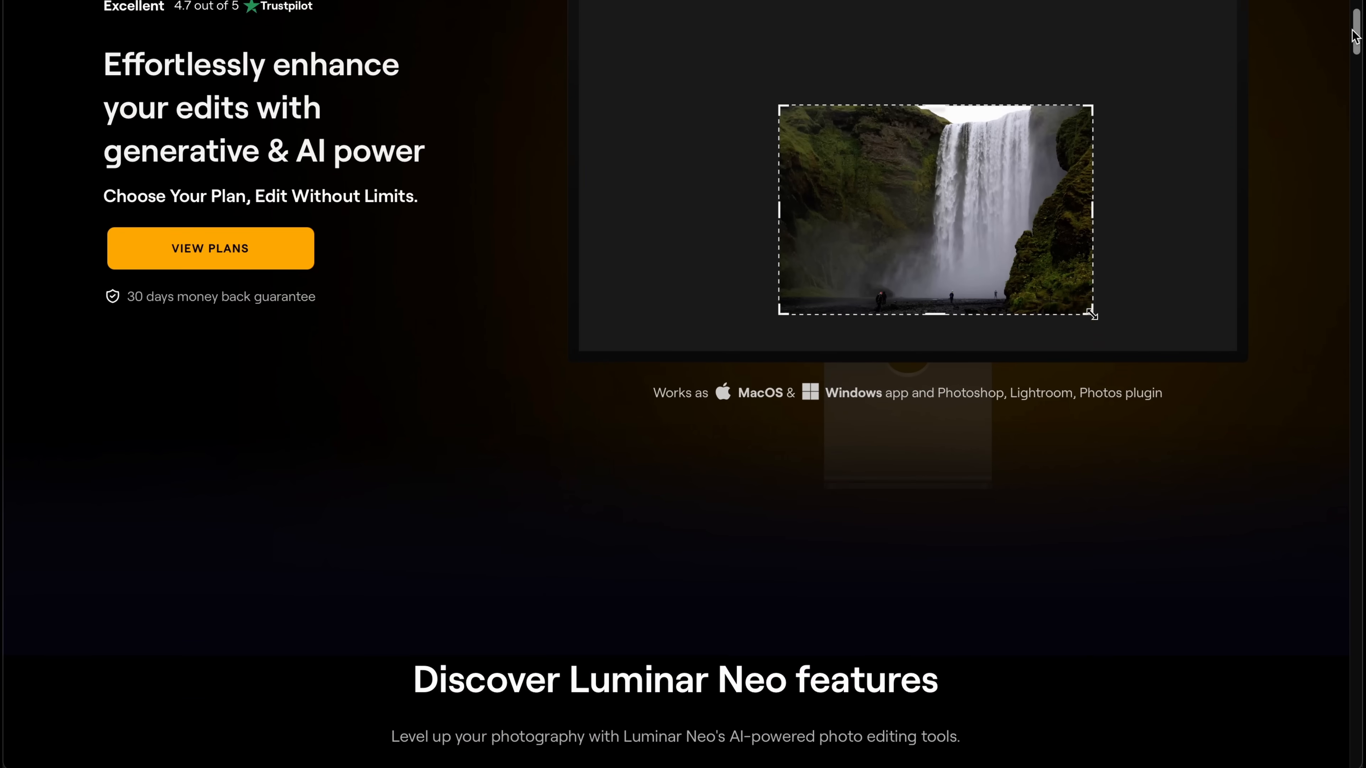
scroll("down", 3)
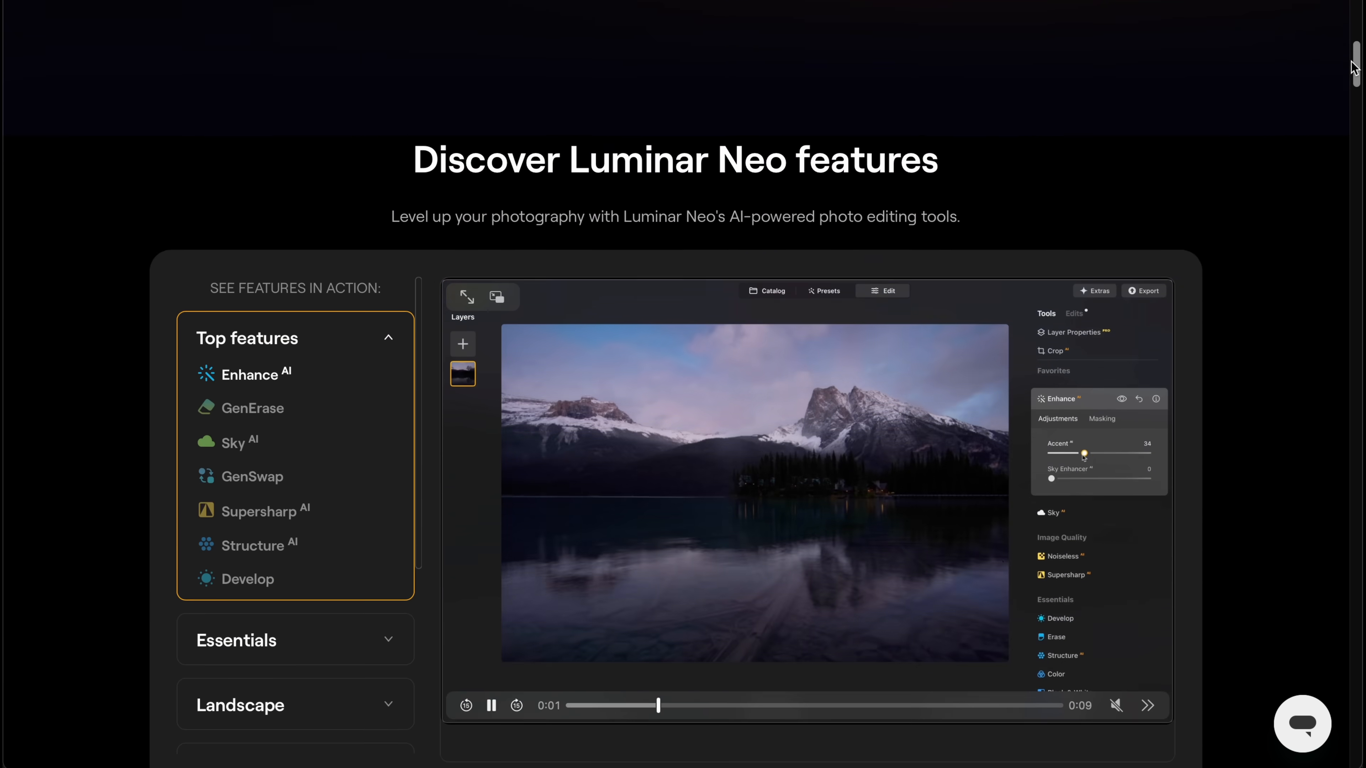
scroll("down", 3)
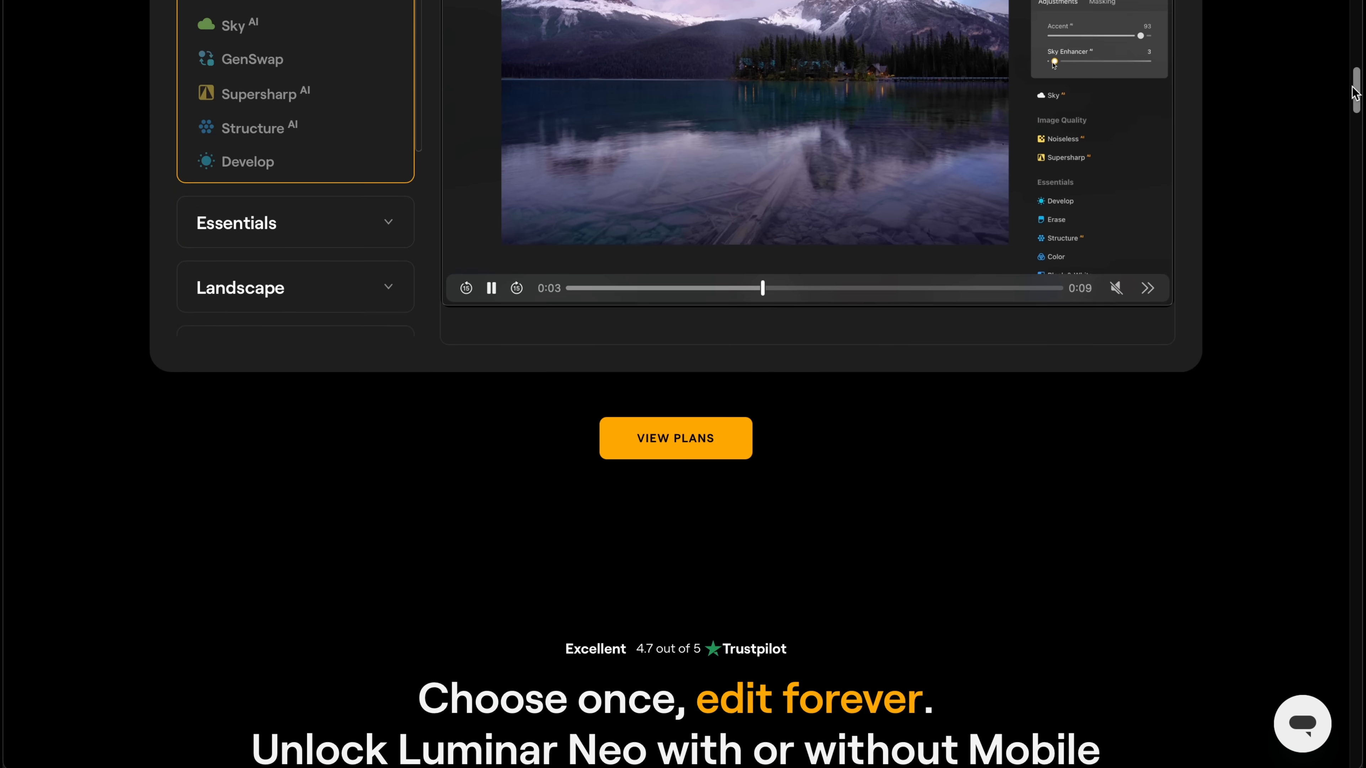
scroll("down", 3)
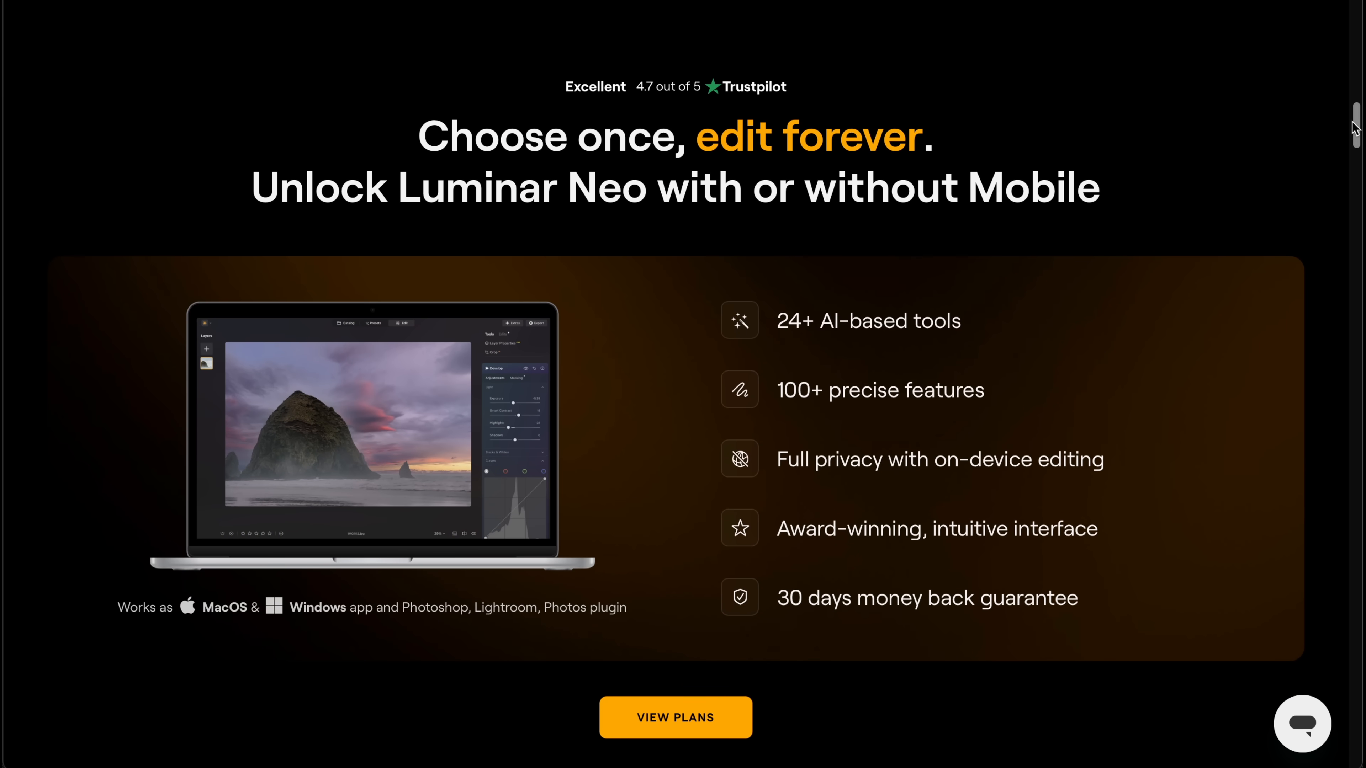